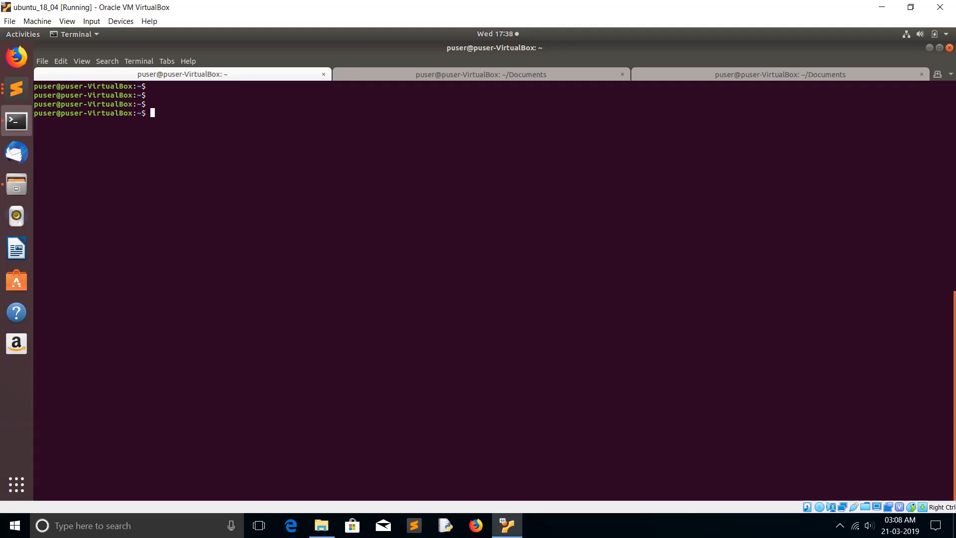
# Install samba and samba-client with sudo apt-get, then check the nmbd service status
pyautogui.write('sudo ap')
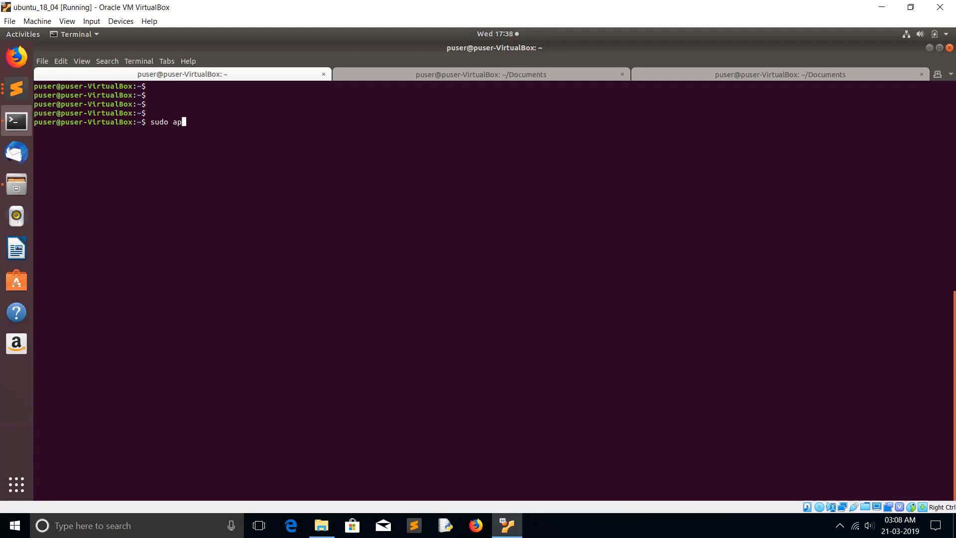
pyautogui.write('t-')
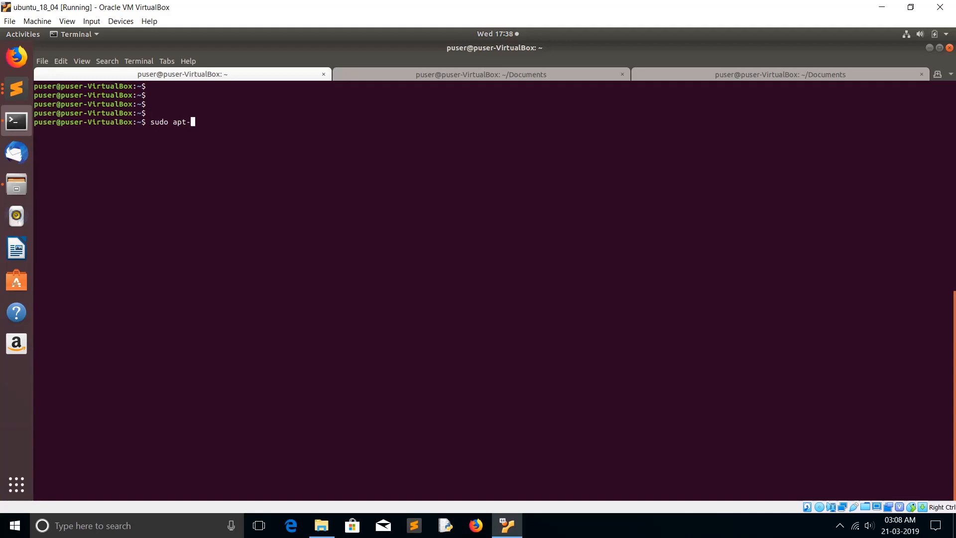
pyautogui.write('get')
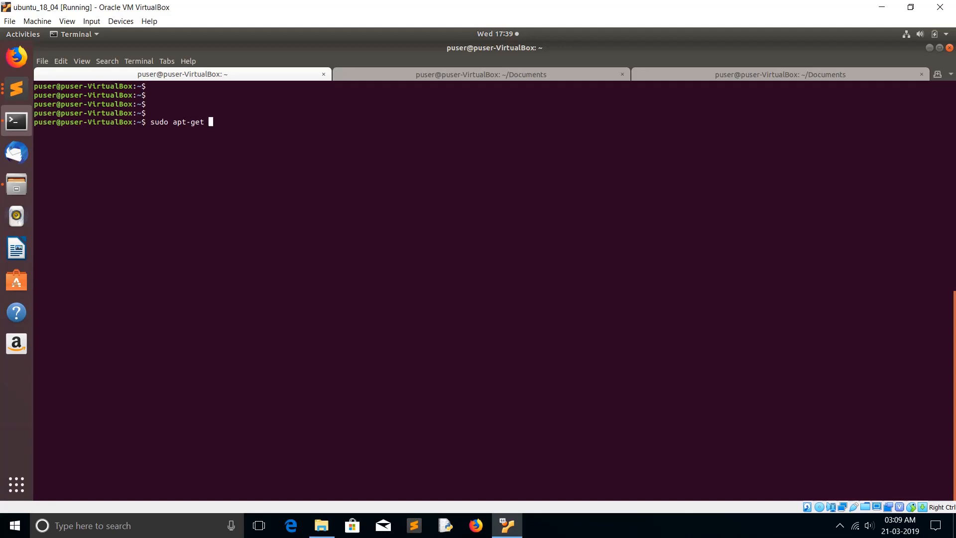
pyautogui.write('install samba samba-client')
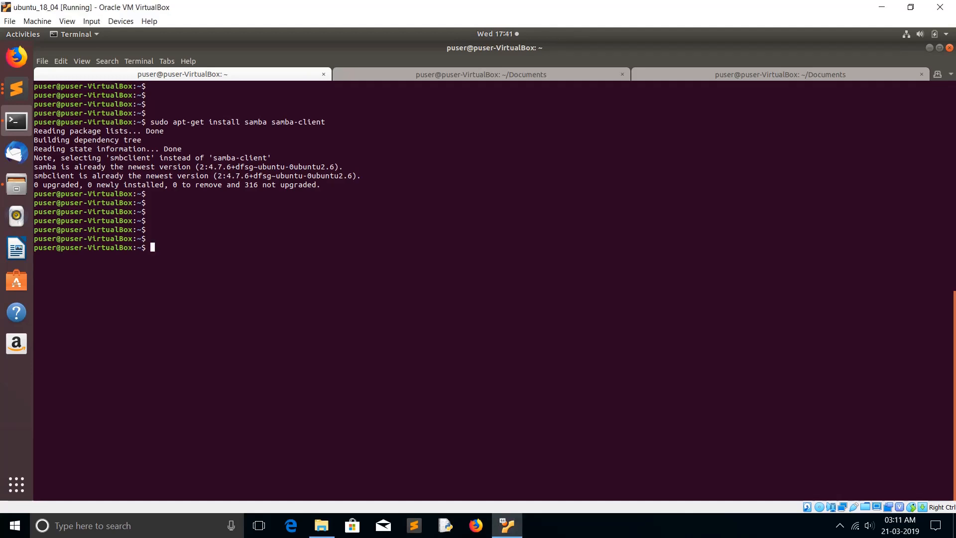
pyautogui.write('sudo systemctl status nmbd')
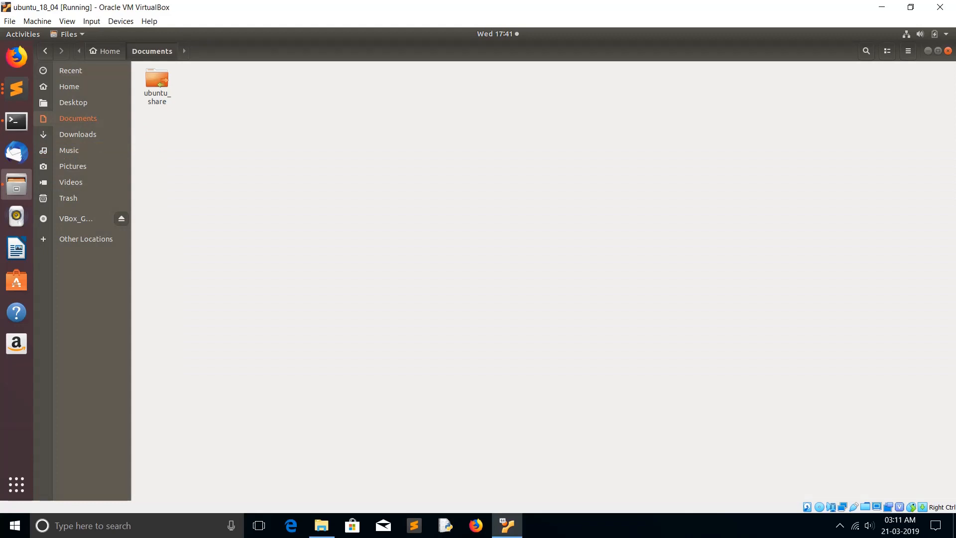
# Create a new folder named 'myshare' in Documents
pyautogui.click(78, 118)
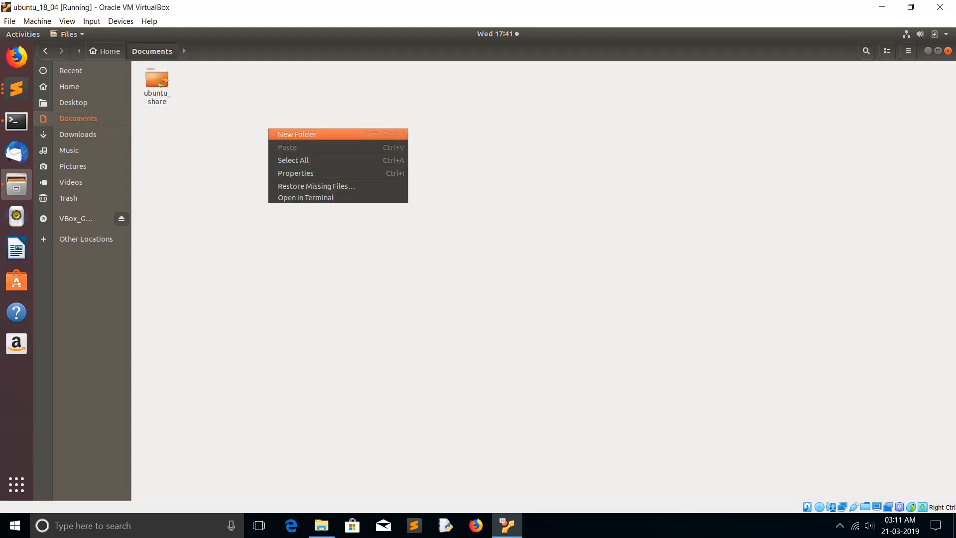
pyautogui.click(297, 133)
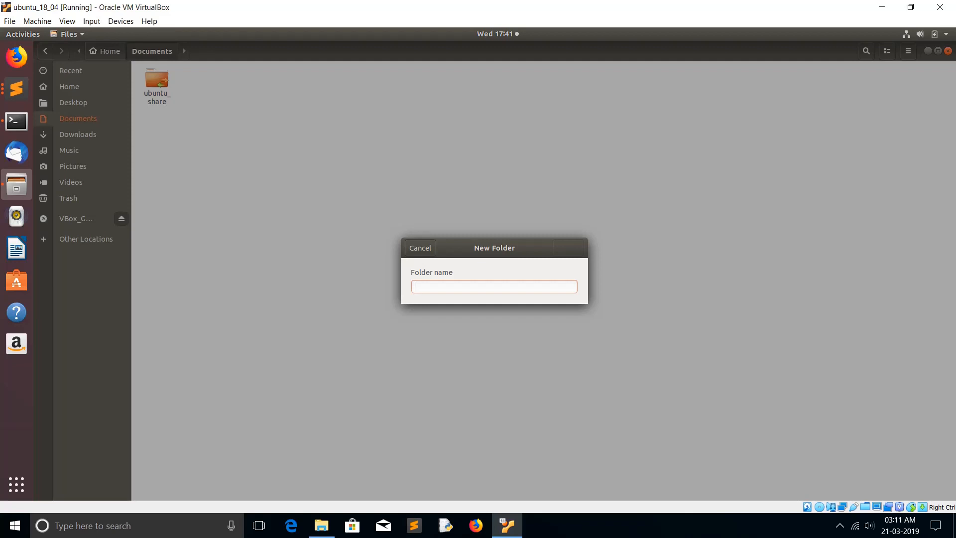
pyautogui.write('mys')
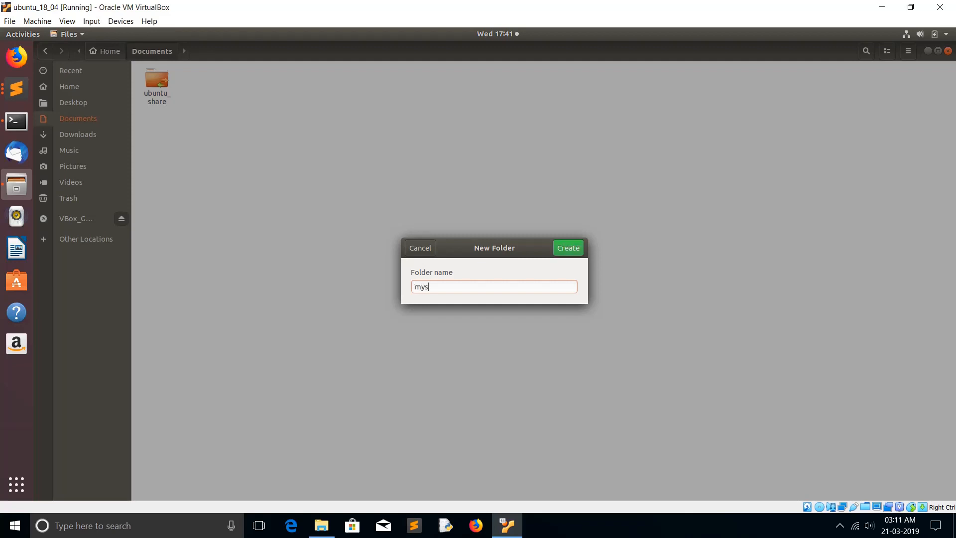
pyautogui.write('ha')
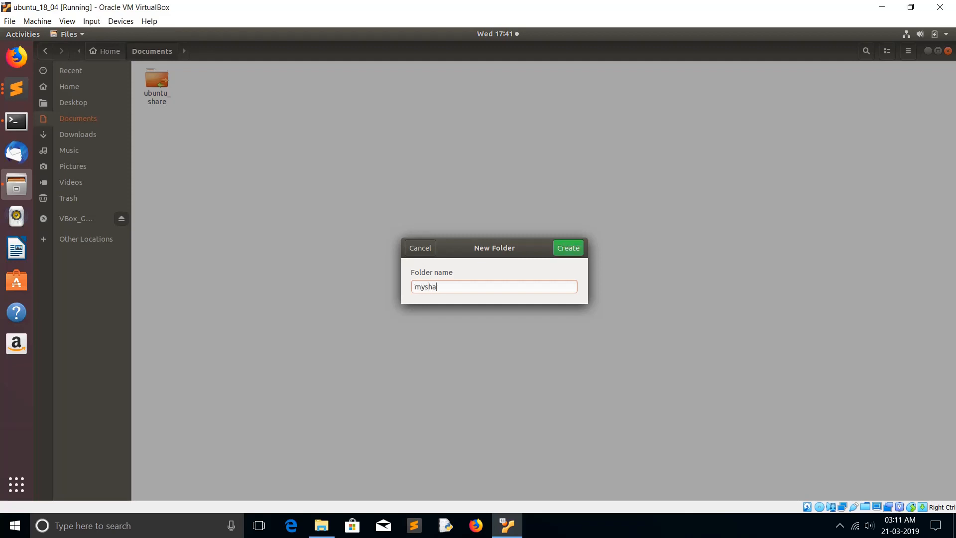
pyautogui.write('re')
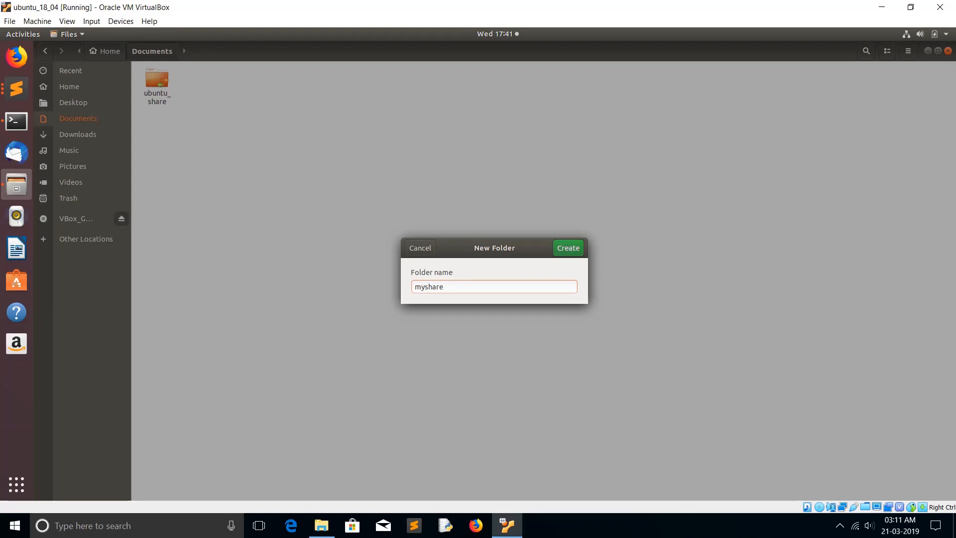
pyautogui.click(567, 247)
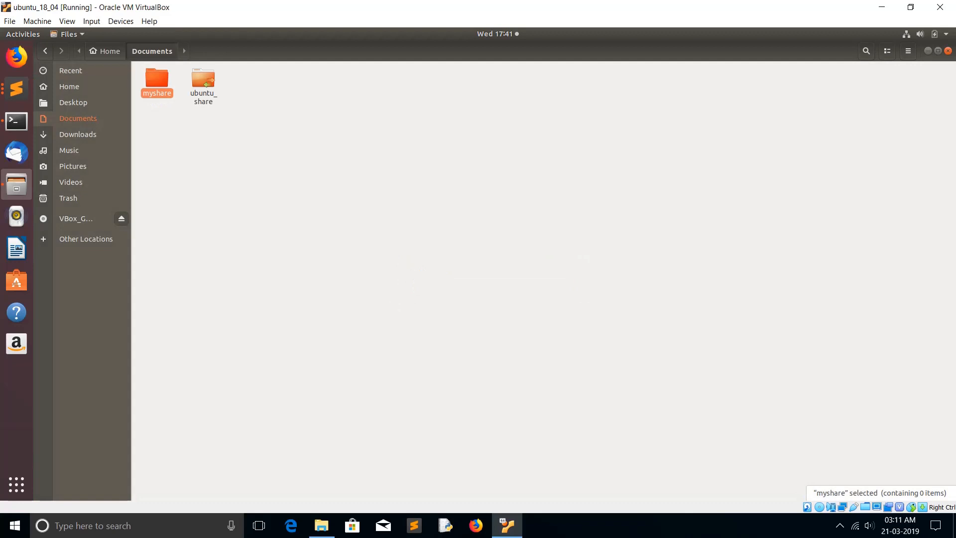
# Inside myshare, create a 'testdir1' folder, then go back to Documents
pyautogui.rightClick(543, 271)
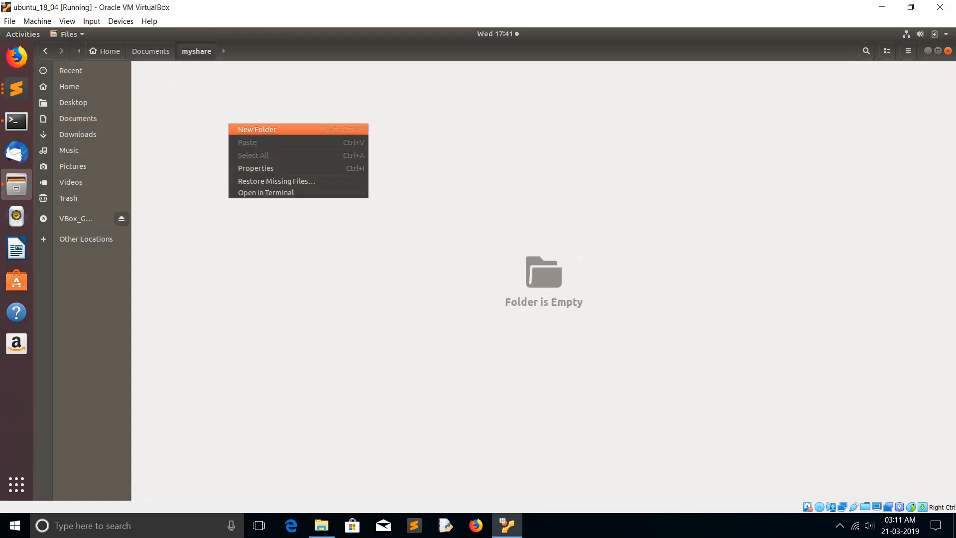
pyautogui.click(256, 128)
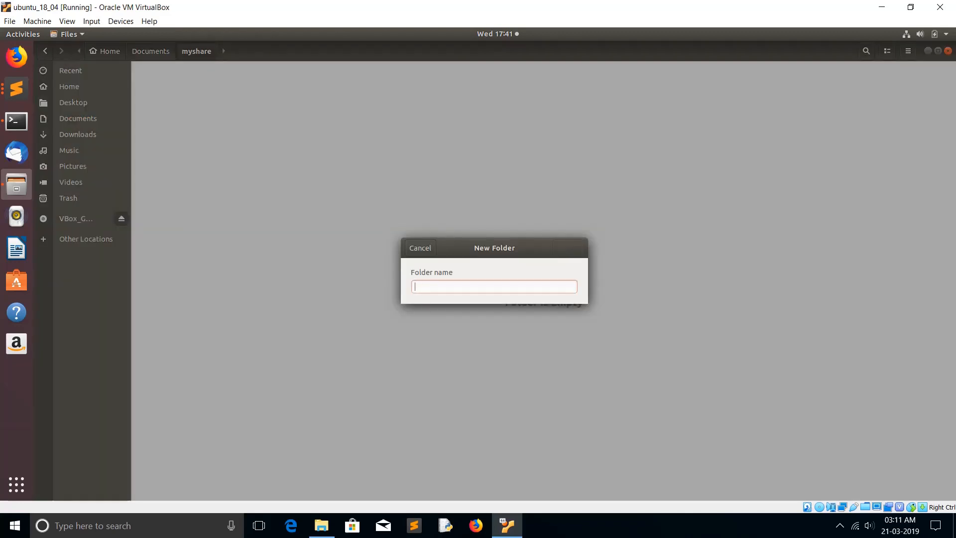
pyautogui.write('testf')
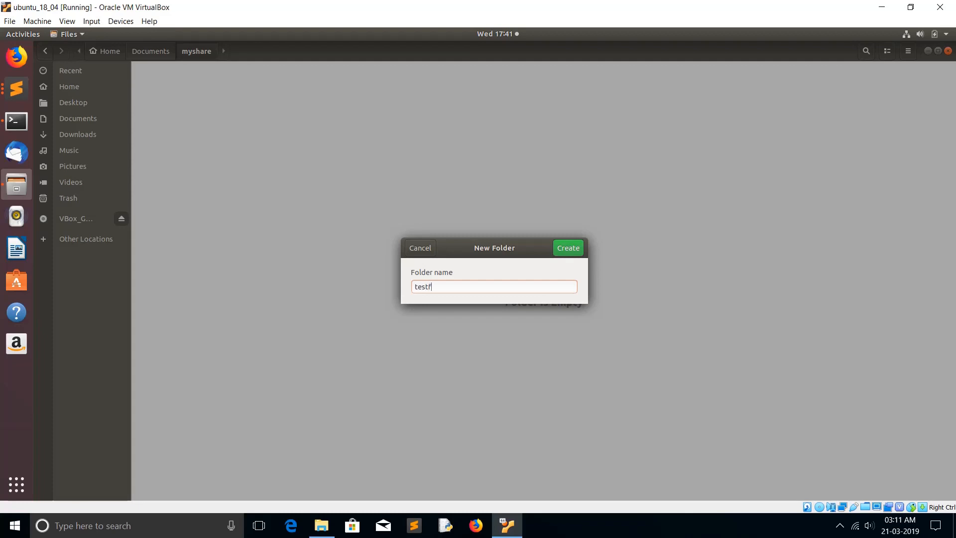
pyautogui.press('BackSpace')
pyautogui.write('dir1')
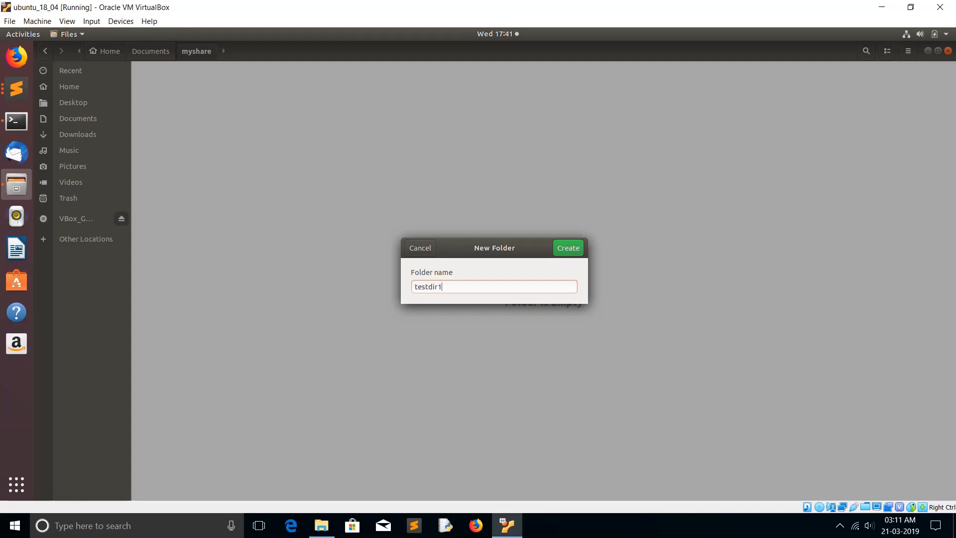
pyautogui.click(567, 248)
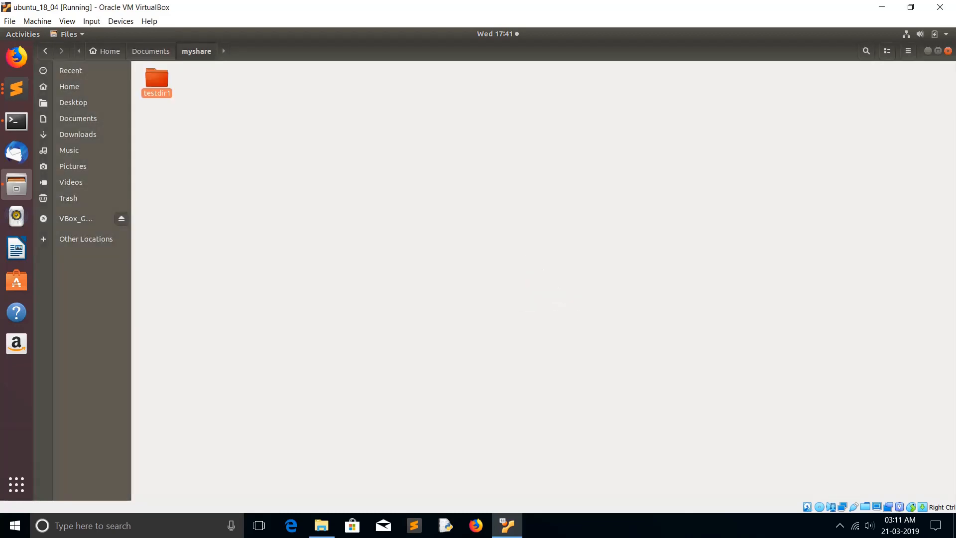
pyautogui.click(427, 244)
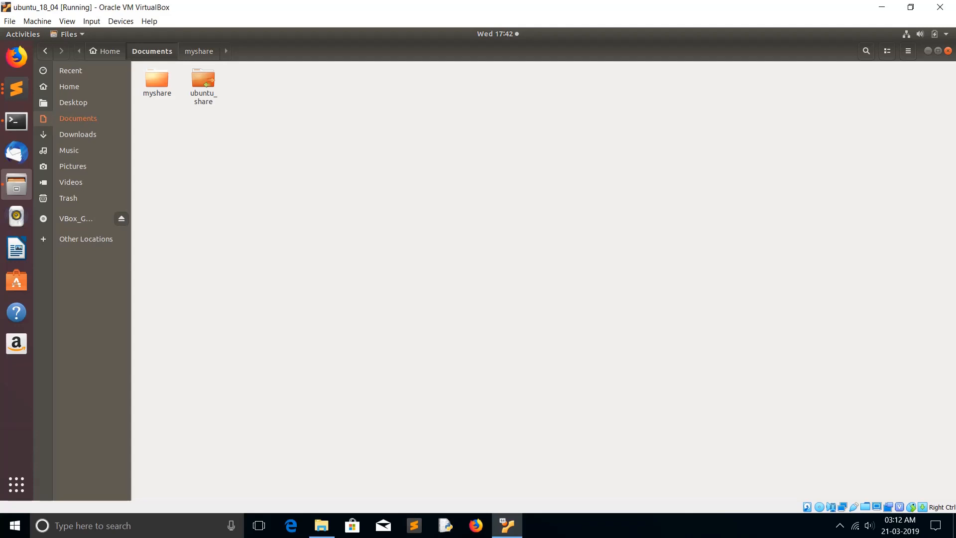
# Share myshare with write access for others and guest access, adding permissions automatically
pyautogui.rightClick(156, 80)
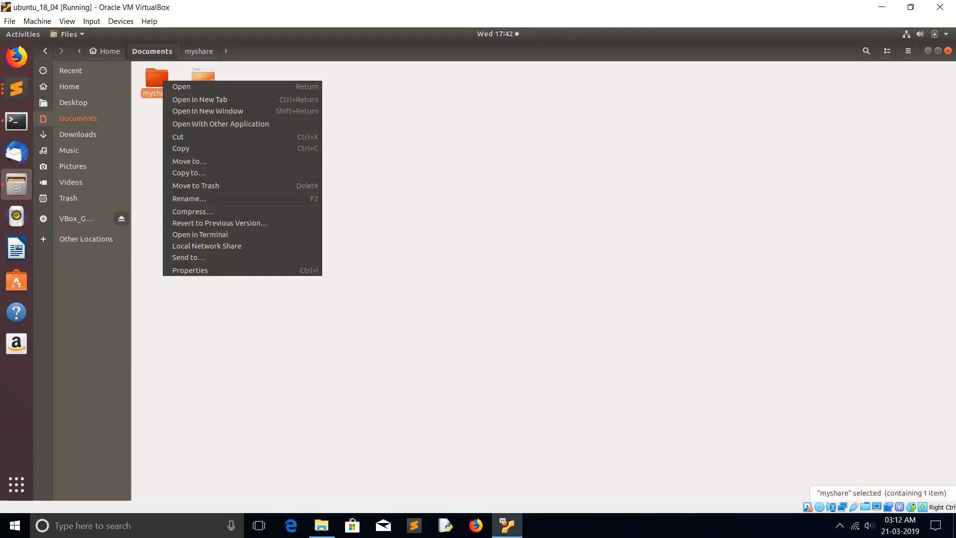
pyautogui.moveTo(190, 270)
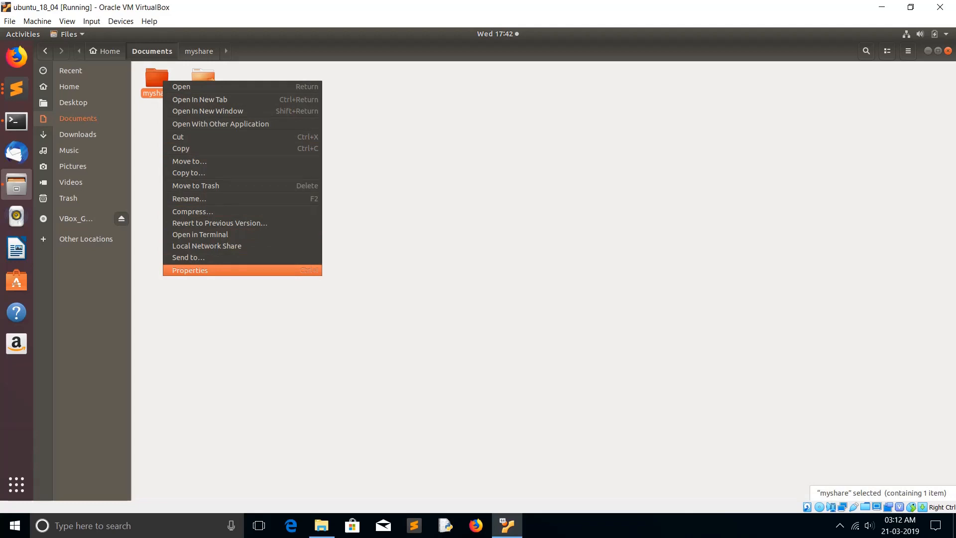
pyautogui.click(190, 270)
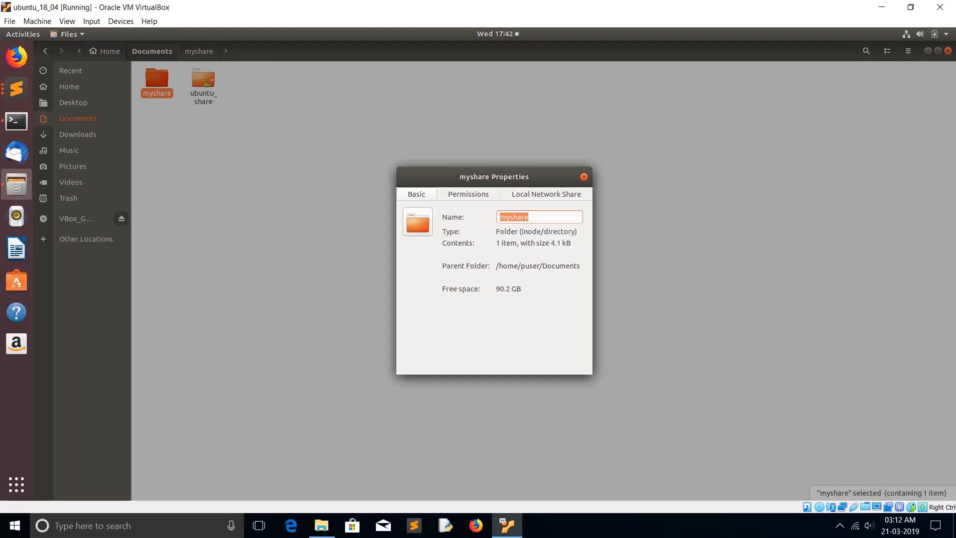
pyautogui.click(545, 194)
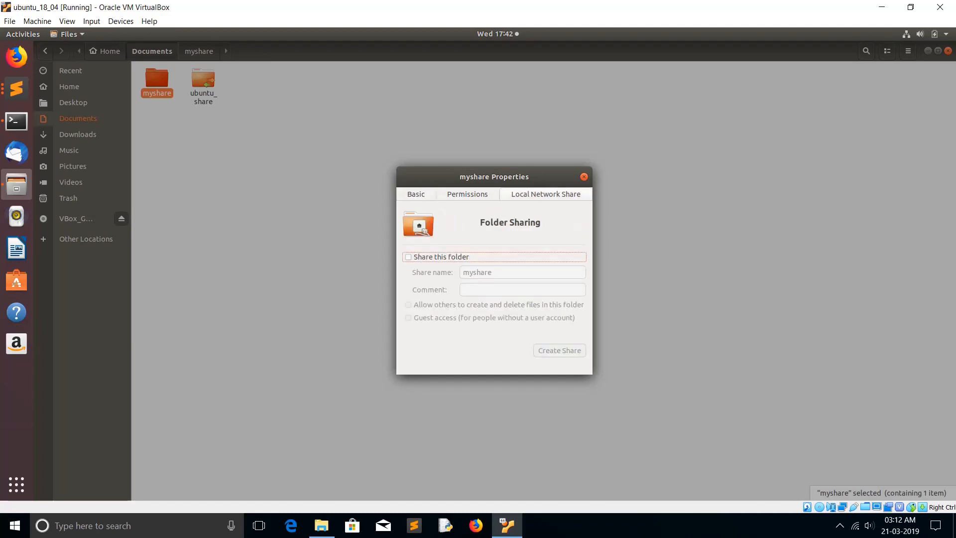
pyautogui.click(407, 257)
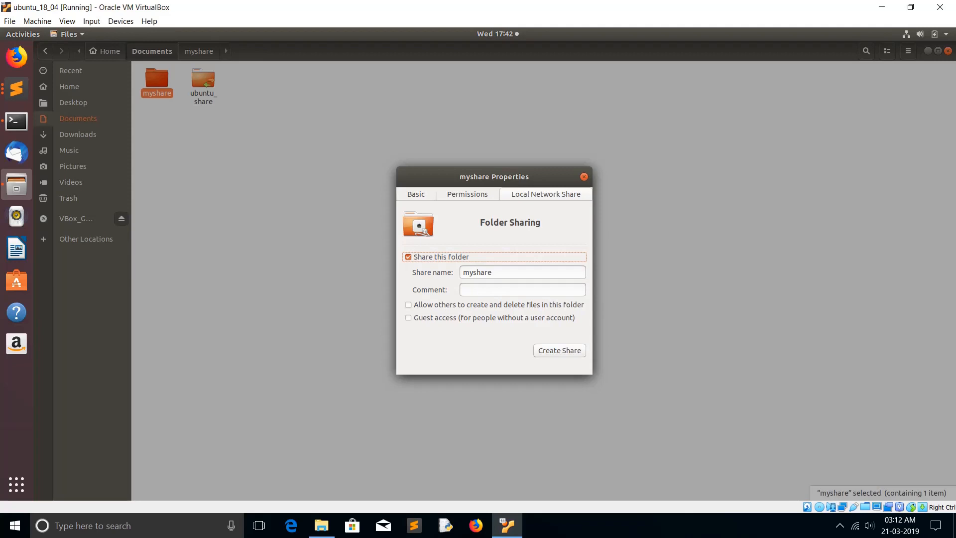
pyautogui.click(407, 305)
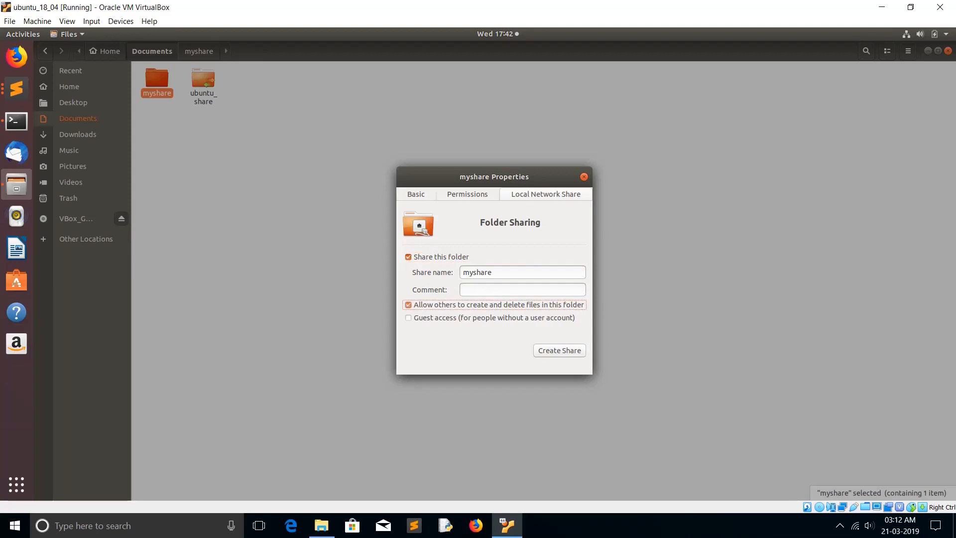
pyautogui.click(408, 318)
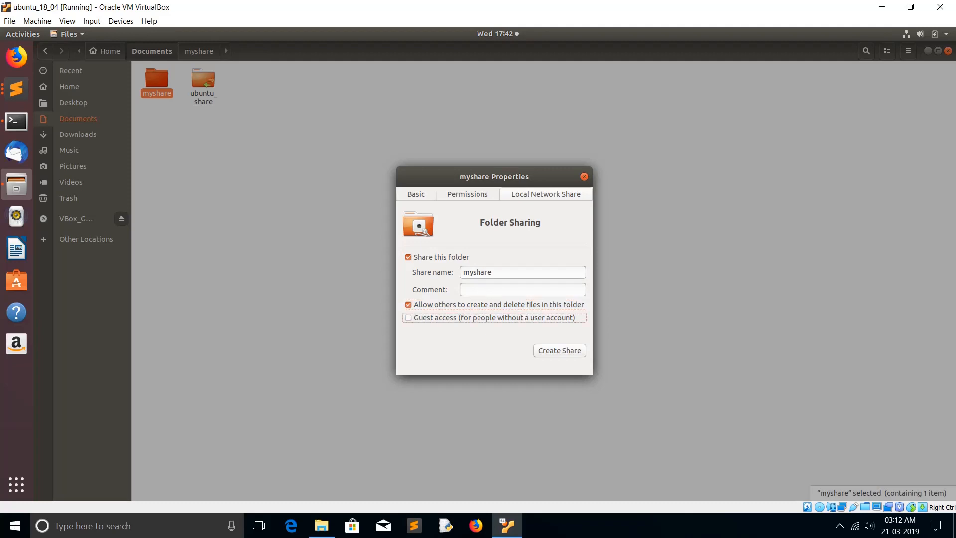
pyautogui.click(408, 318)
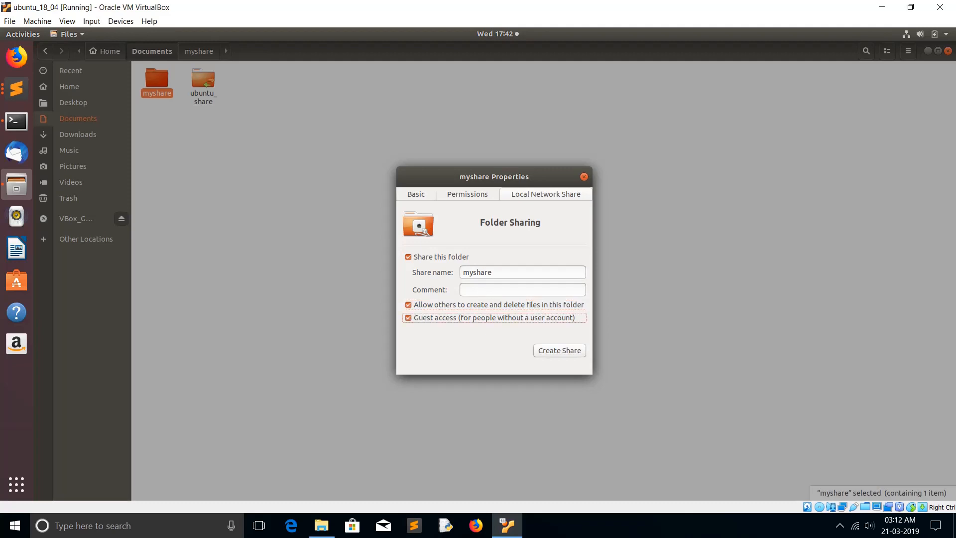
pyautogui.click(558, 350)
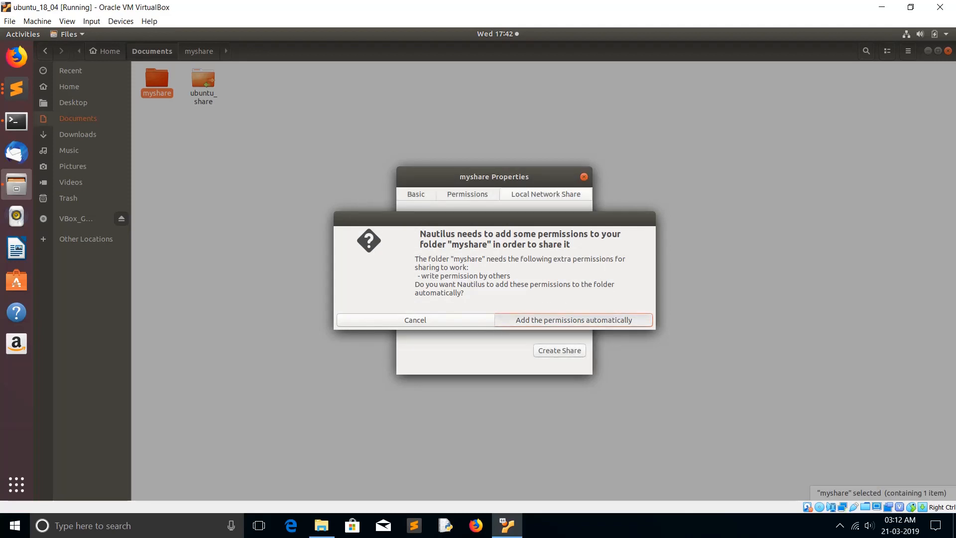
pyautogui.click(572, 319)
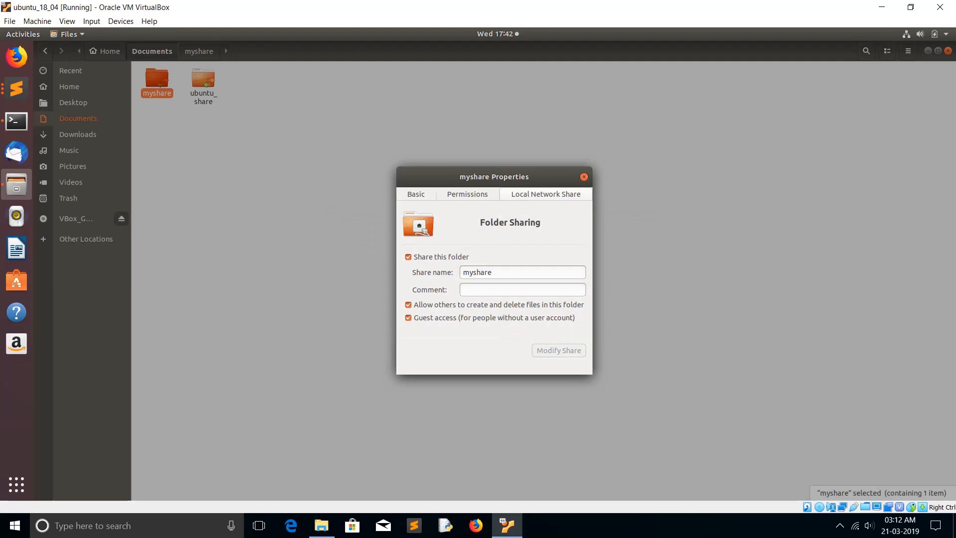
pyautogui.click(582, 177)
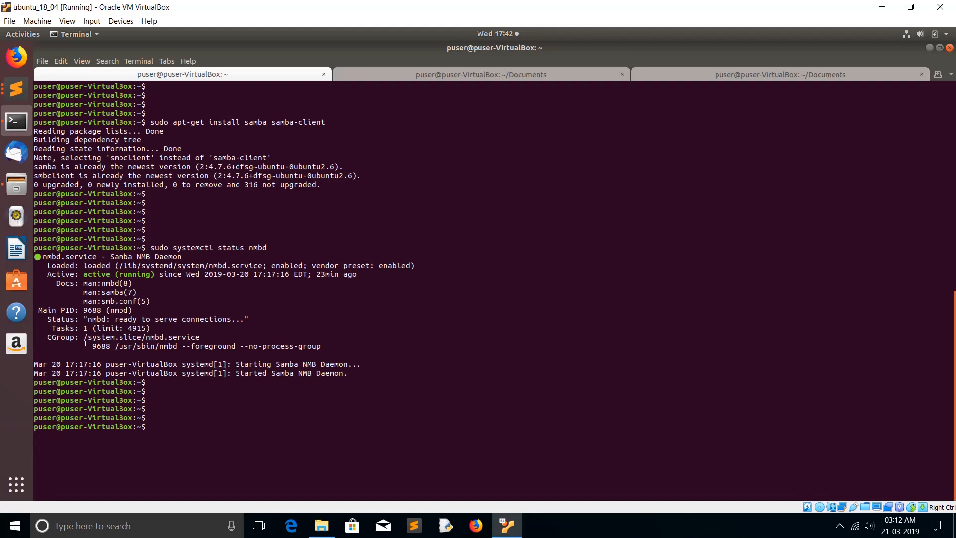
# List network addresses, copy 192.168.56.101, and begin typing smbclient //192.168.56.101/
pyautogui.write('ip lin')
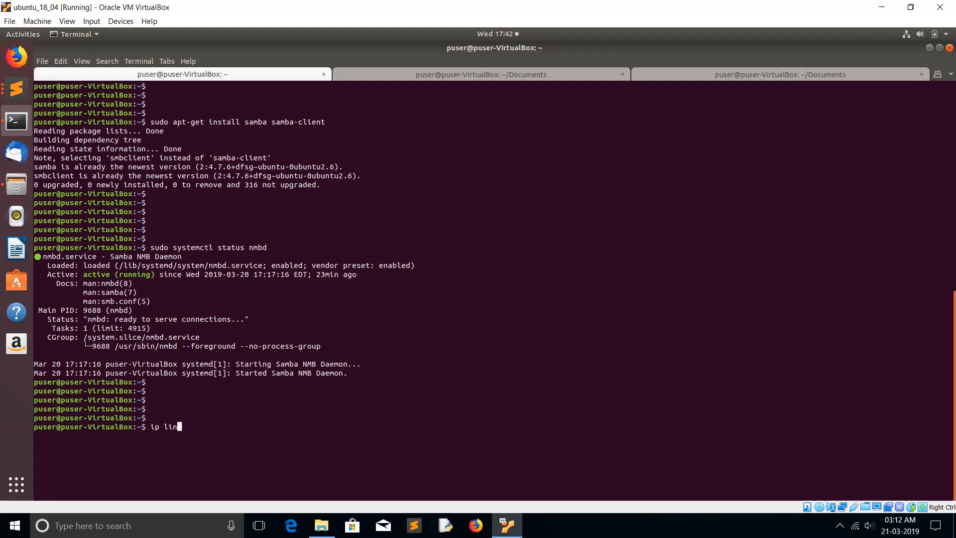
pyautogui.write('k address')
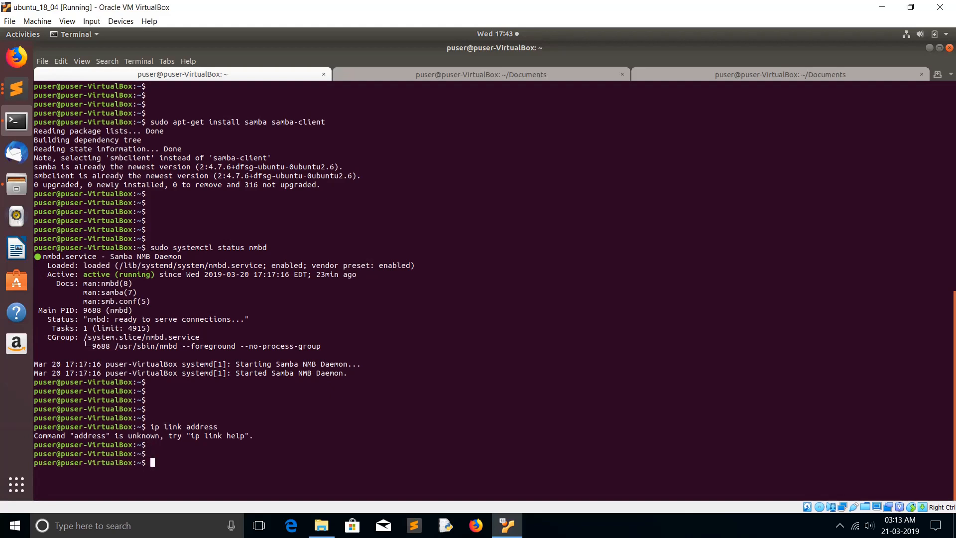
pyautogui.write('ip link address')
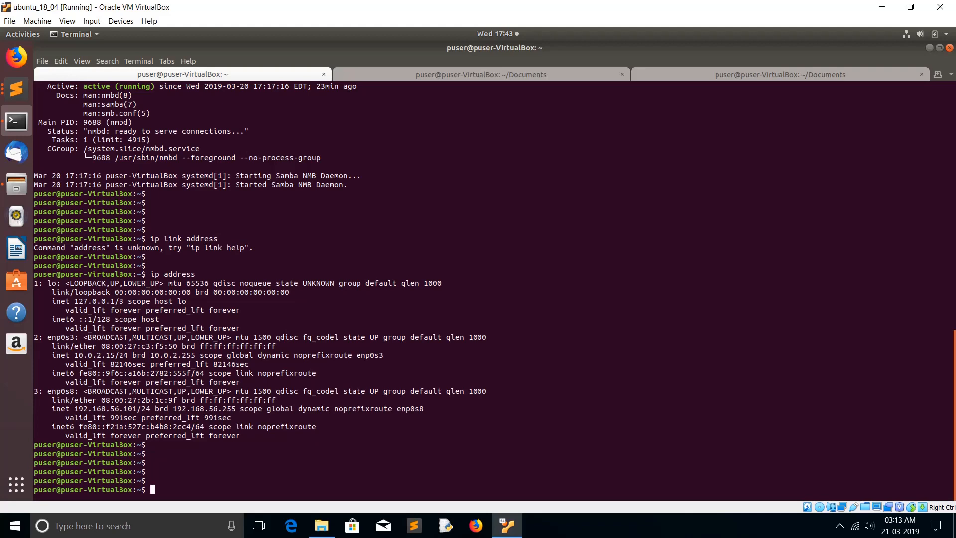
pyautogui.doubleClick(113, 408)
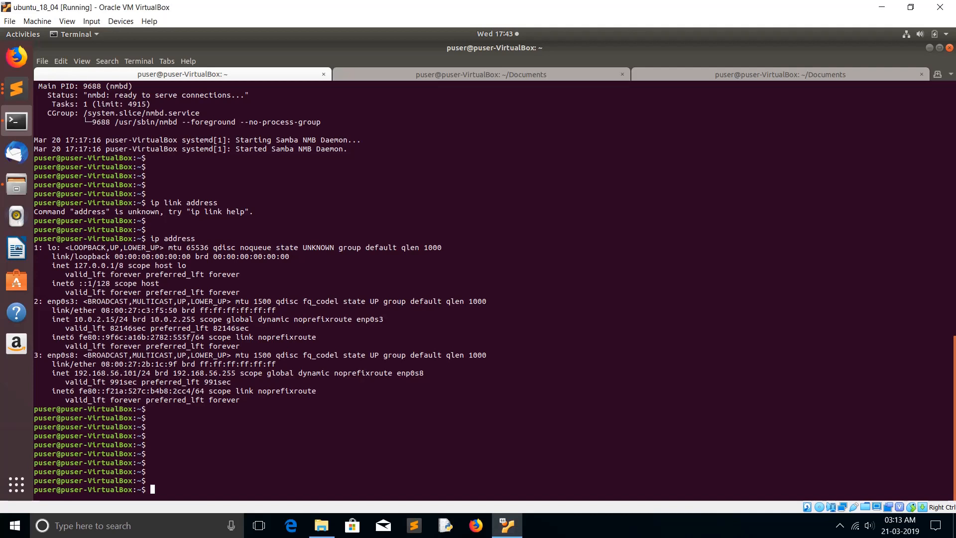
pyautogui.write('smbclient //192.168.56.101/')
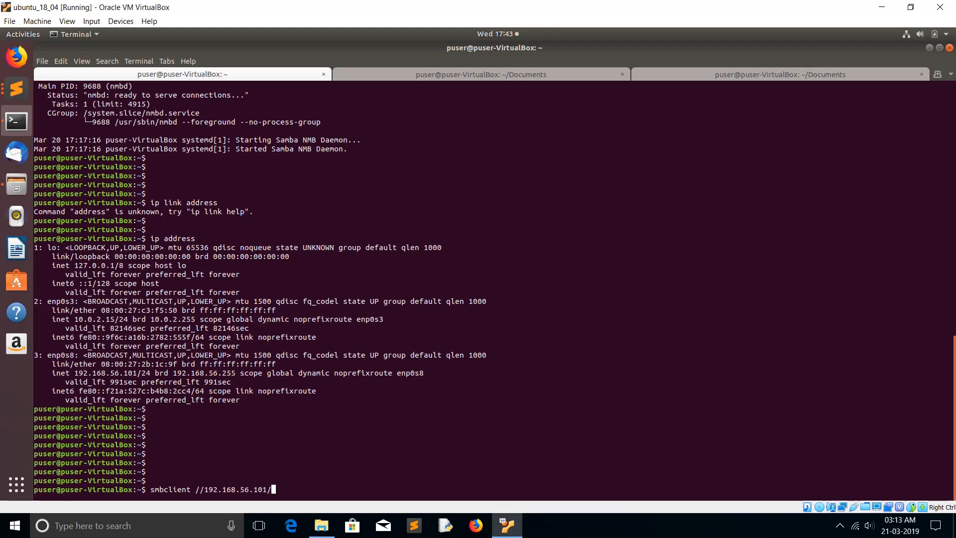
# Complete the command as smbclient //192.168.56.101/myshare
pyautogui.write('mys')
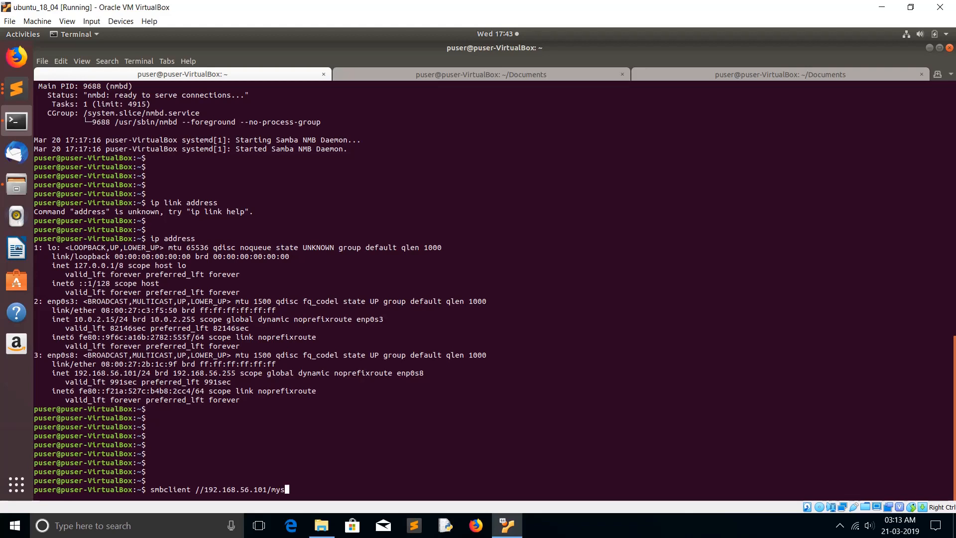
pyautogui.write('hare')
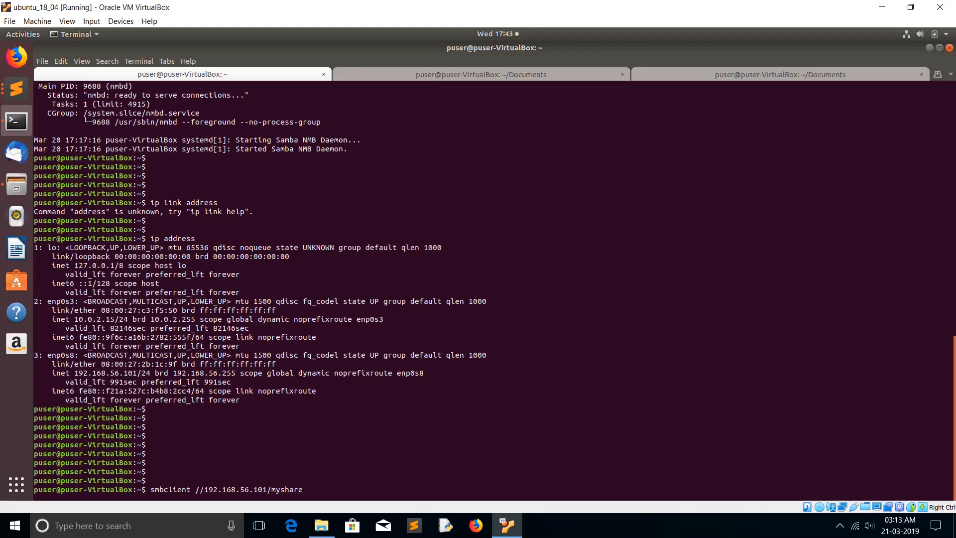
pyautogui.moveTo(16, 185)
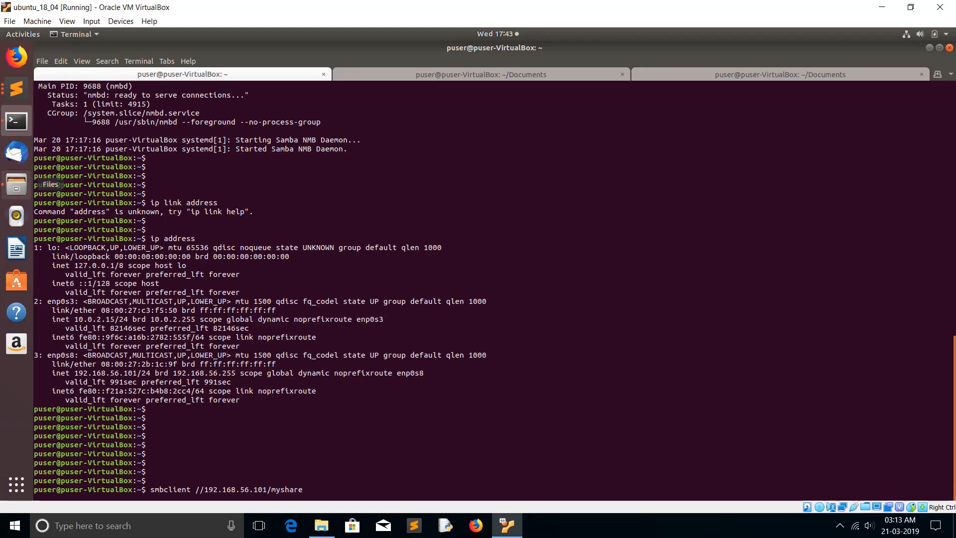
# Review myshare's Local Network Share settings in Properties, then close the dialog
pyautogui.rightClick(156, 76)
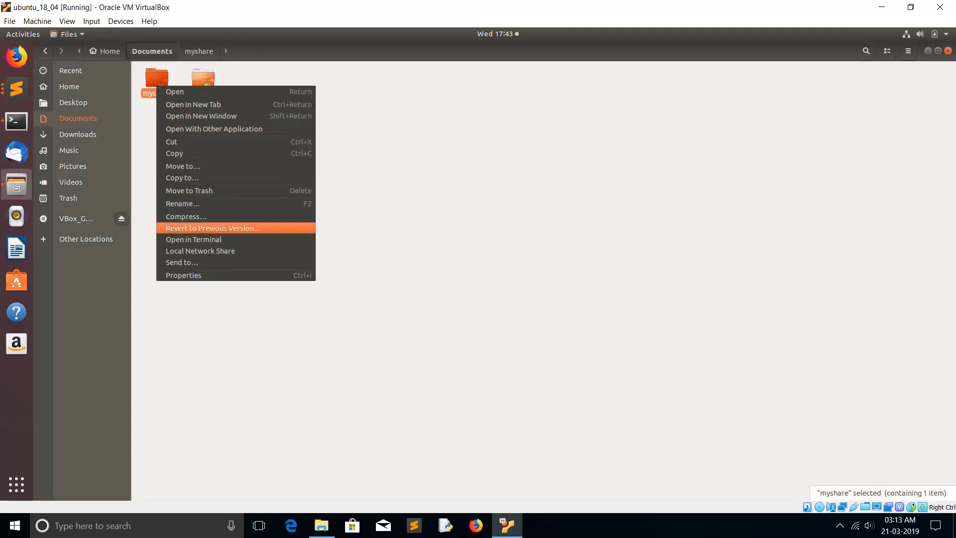
pyautogui.click(182, 275)
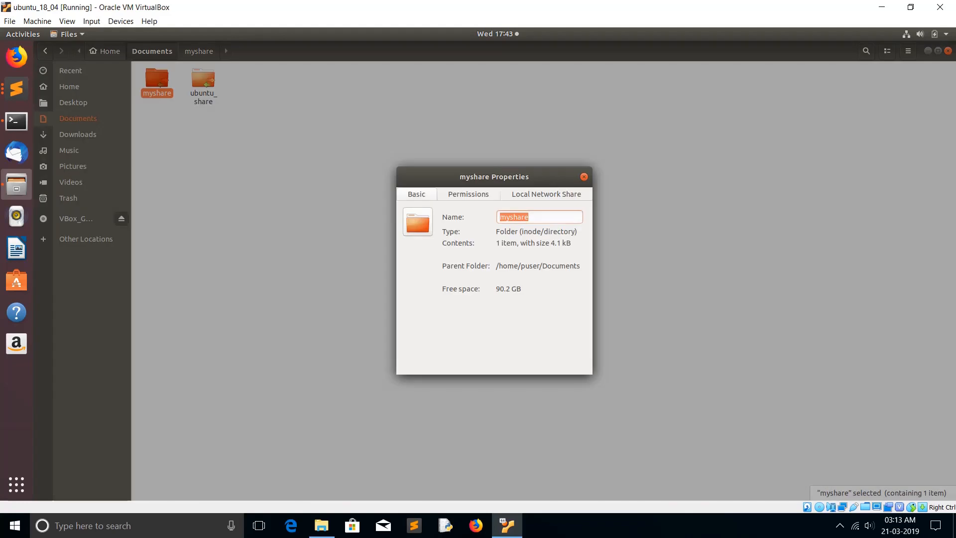
pyautogui.click(545, 194)
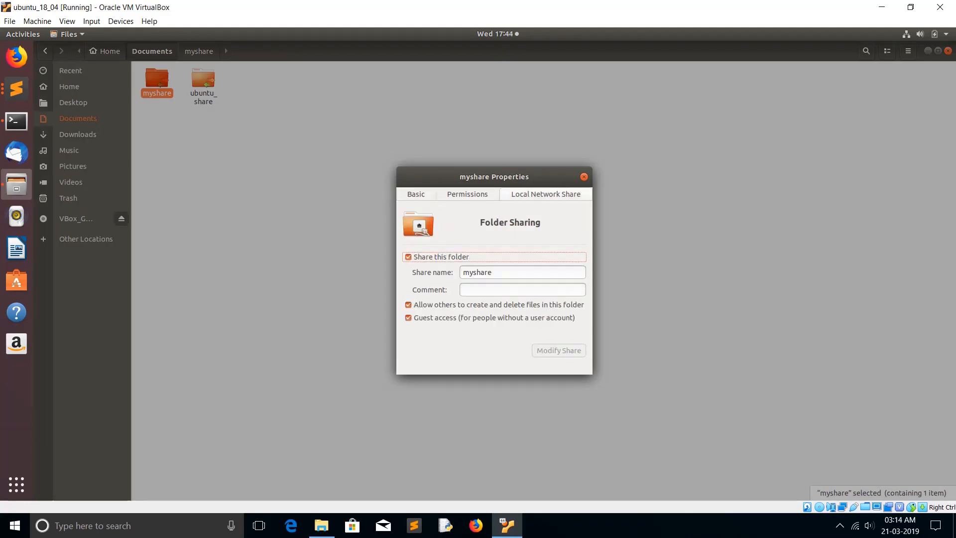
pyautogui.click(583, 177)
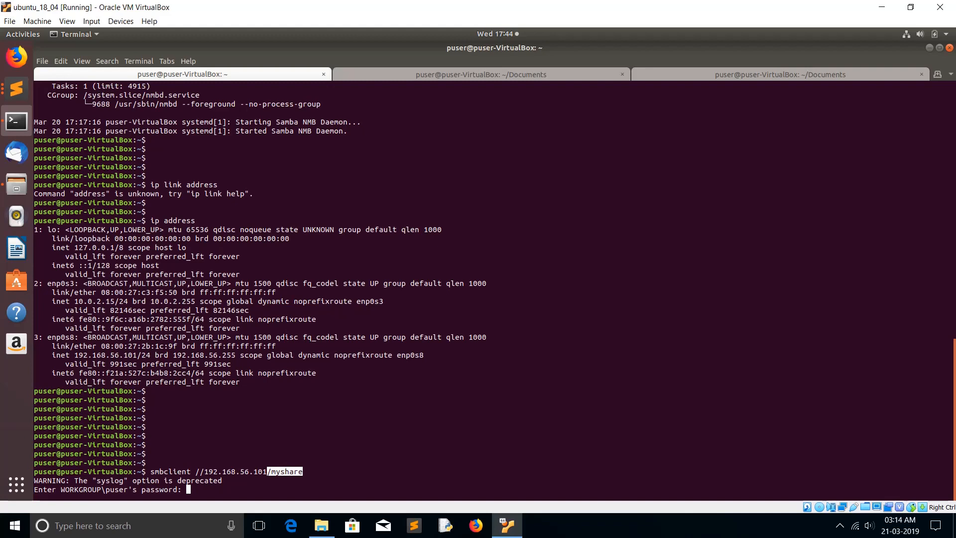
# Submit the smbclient password to connect to myshare and run ls
pyautogui.press('Return')
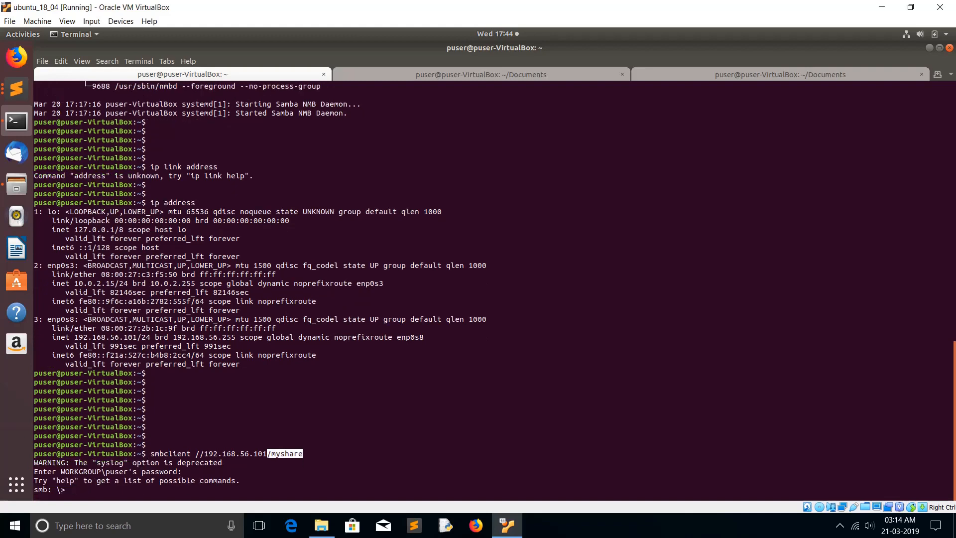
pyautogui.write('ls')
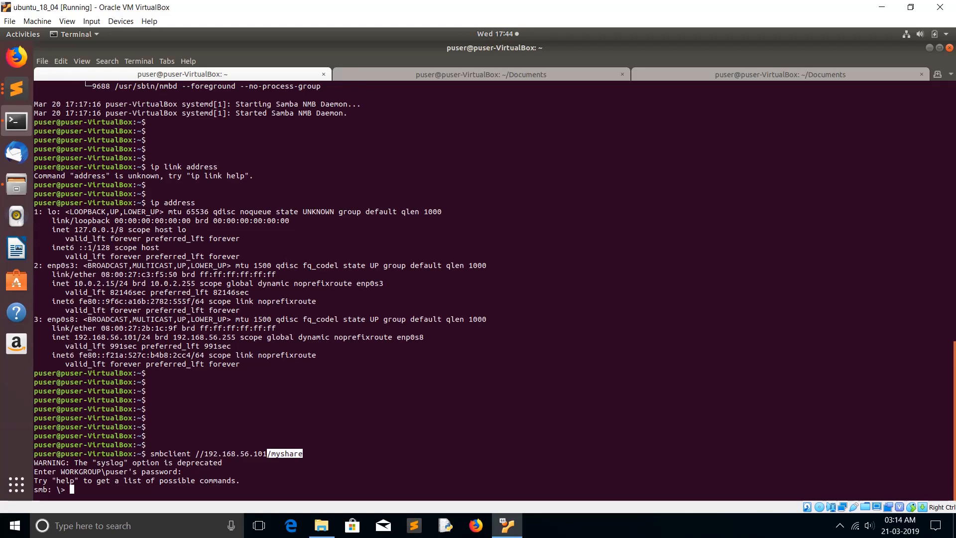
pyautogui.write('ls')
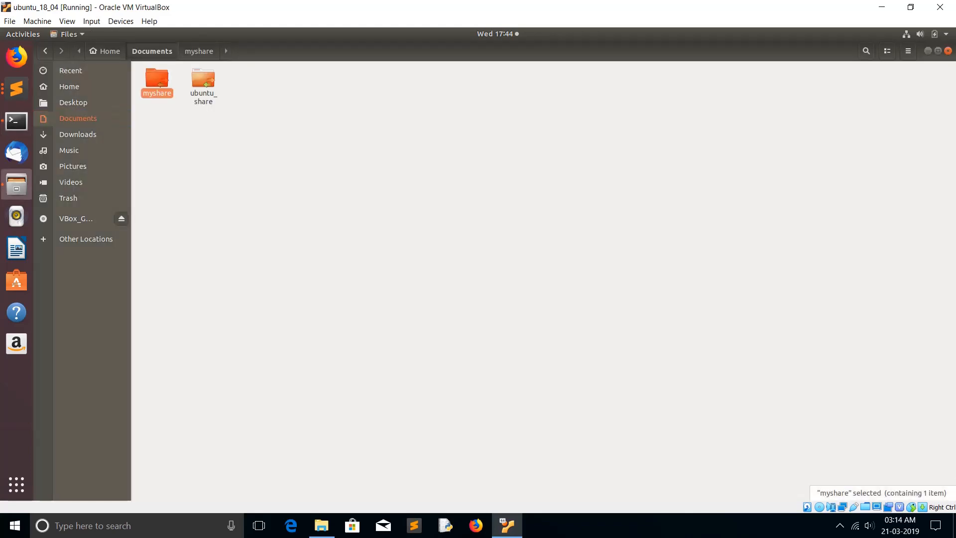
# Open myshare to see testdir1, then go back up to Documents
pyautogui.doubleClick(155, 82)
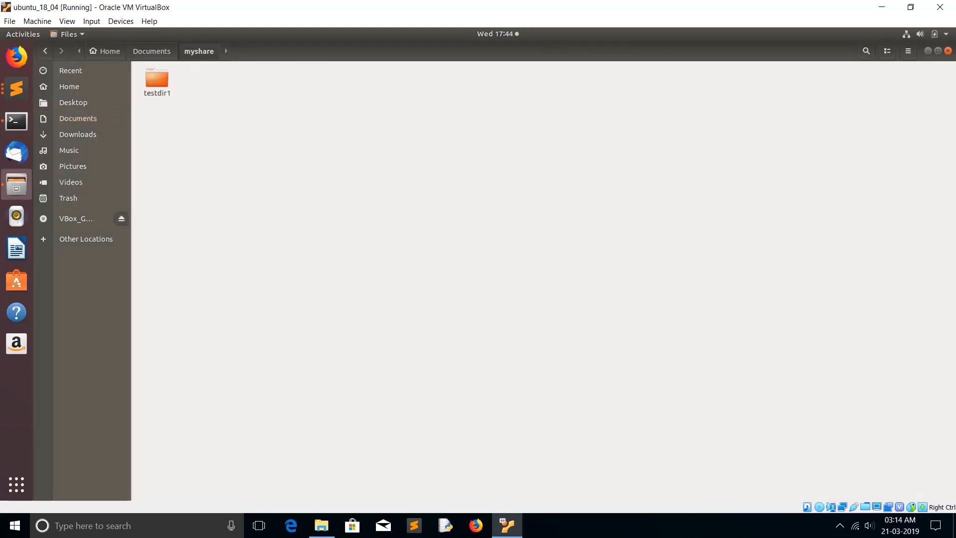
pyautogui.click(152, 51)
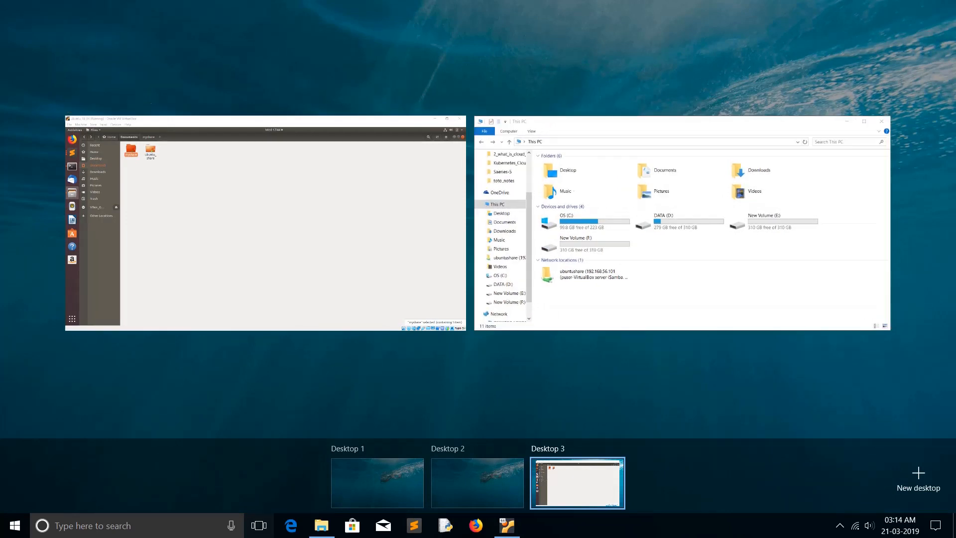
# From the This PC window on the Windows host, start Add a network location
pyautogui.click(576, 482)
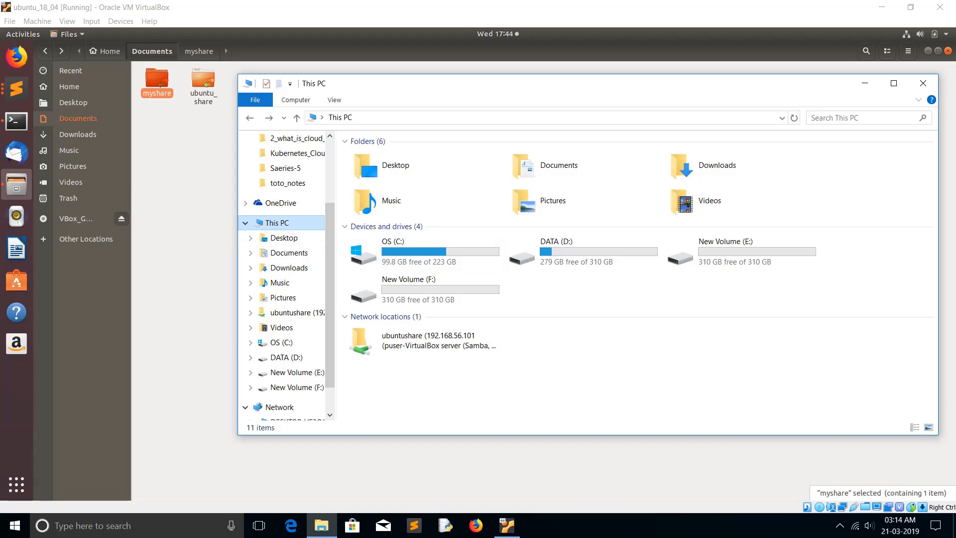
pyautogui.rightClick(277, 223)
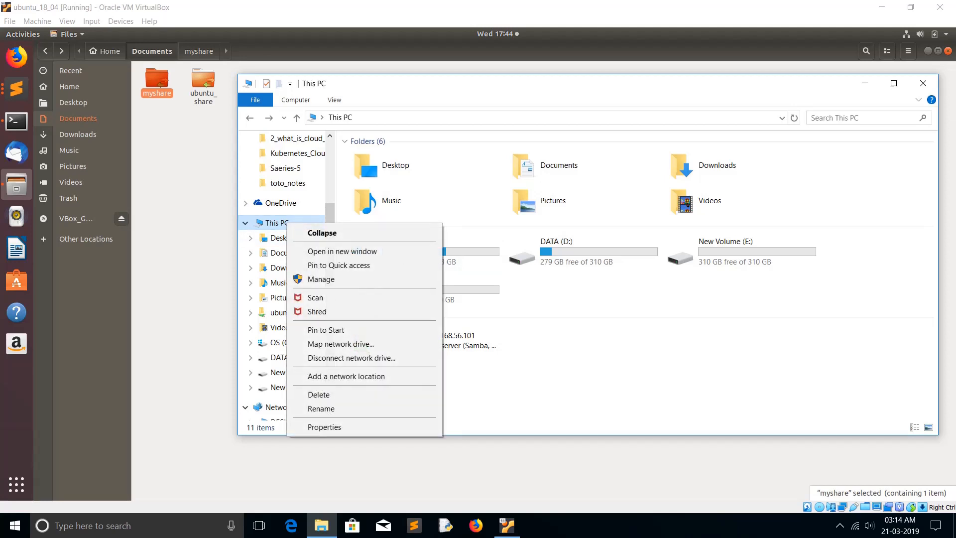
pyautogui.moveTo(346, 376)
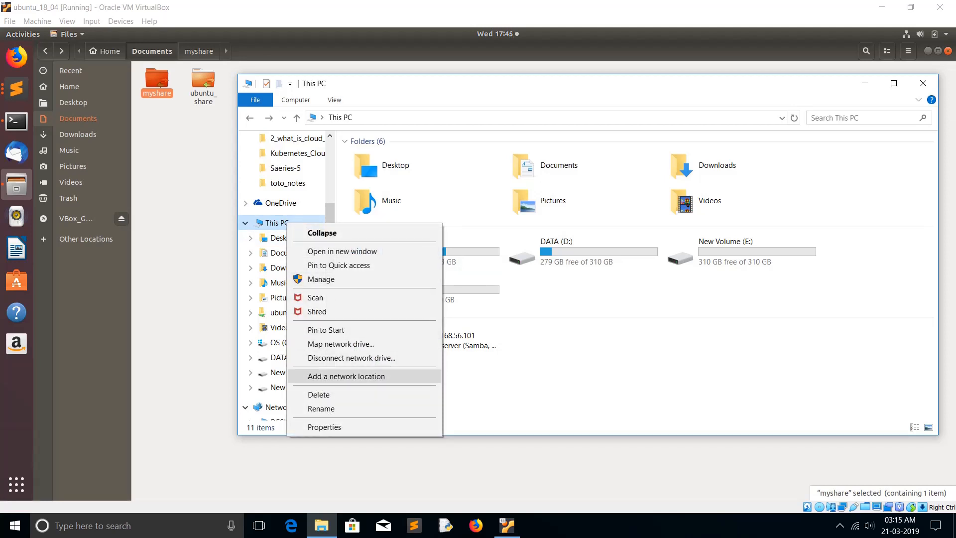
pyautogui.click(345, 375)
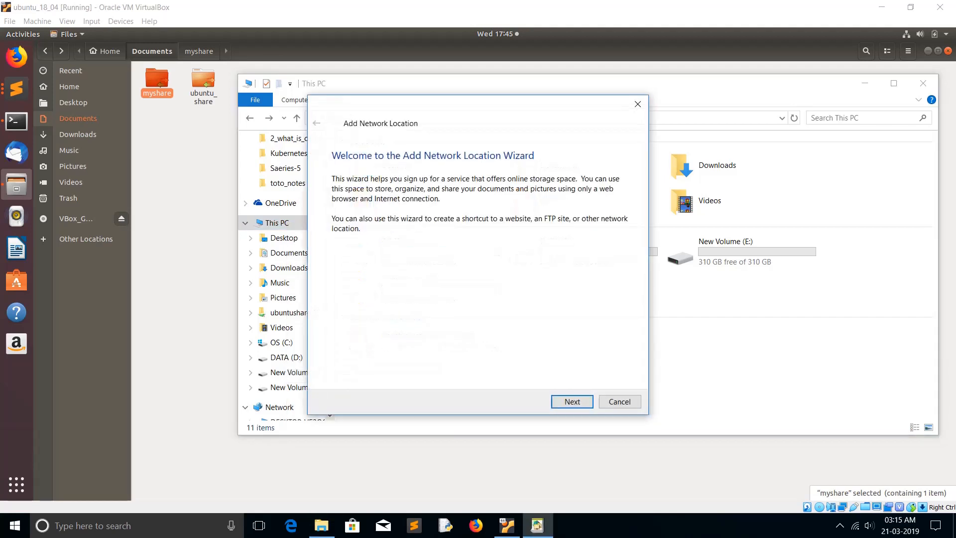
# Add network location \\192.168.56.101\myshare under the suggested name, without opening it afterwards
pyautogui.click(571, 401)
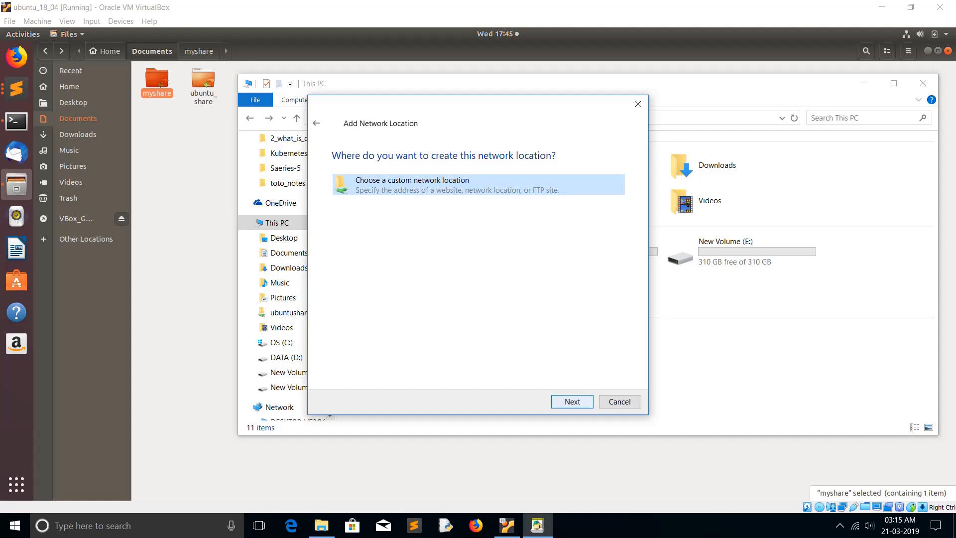
pyautogui.click(570, 401)
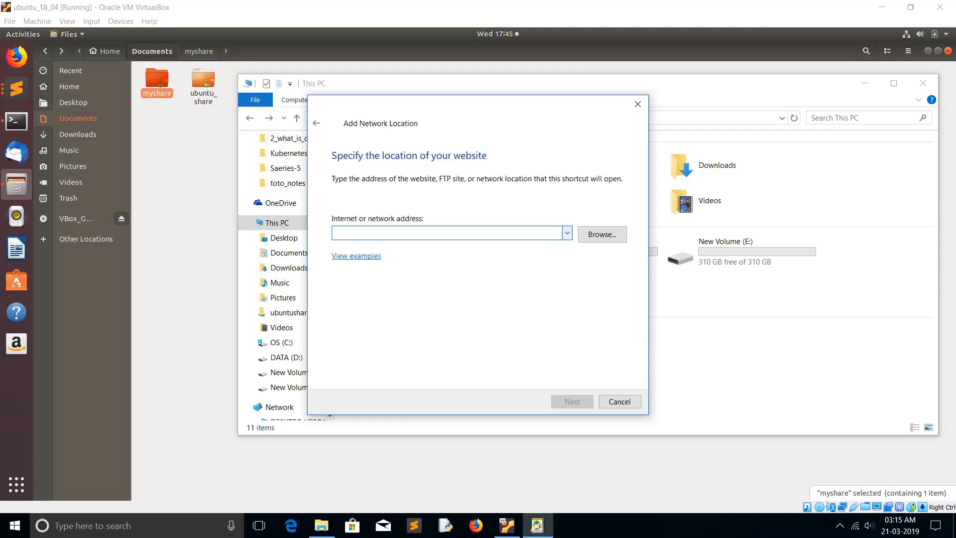
pyautogui.write('\\\\192.168.56.101\\test22')
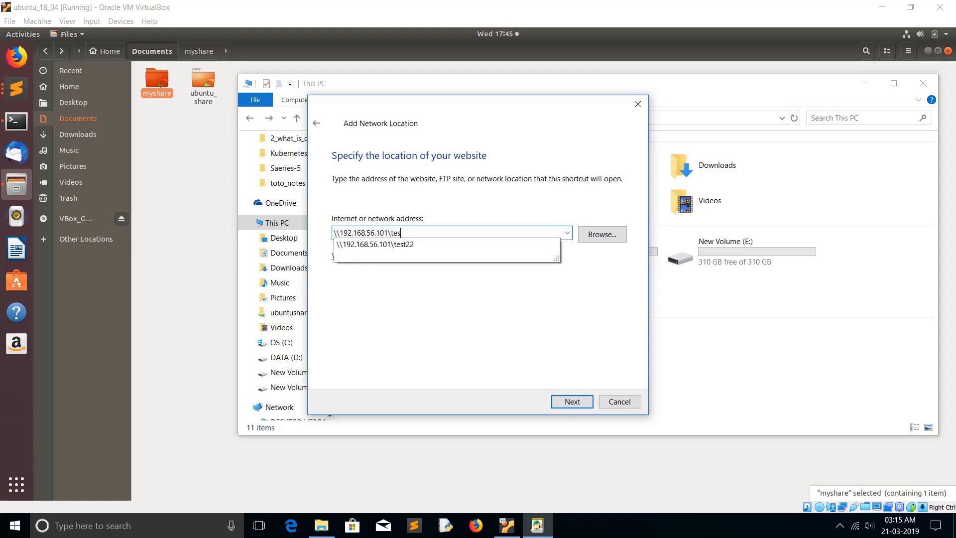
pyautogui.write('\\\\192.168.56.101\\m')
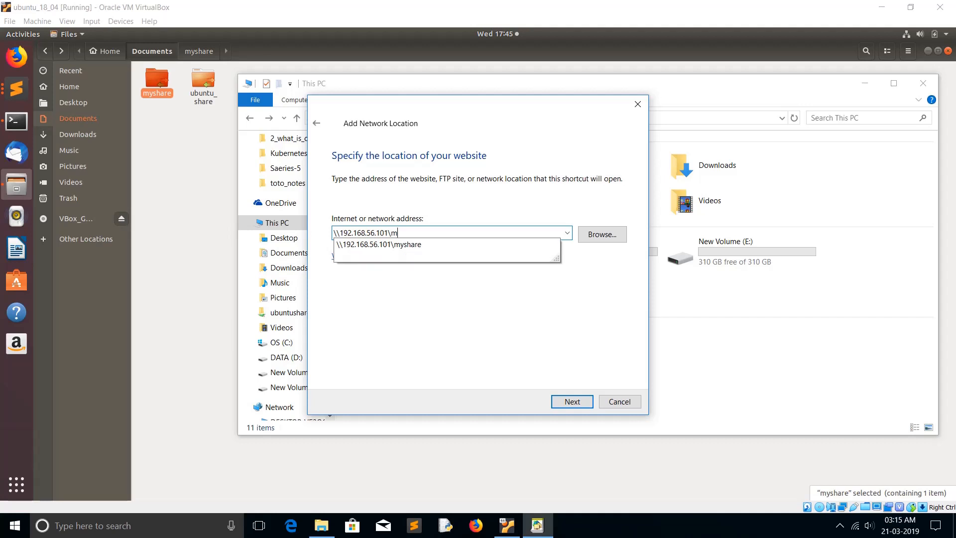
pyautogui.click(378, 243)
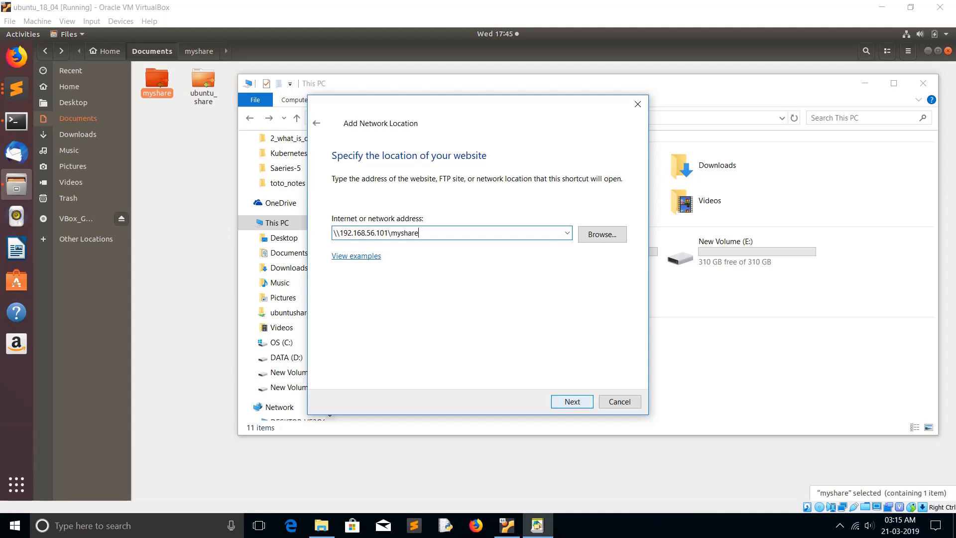
pyautogui.click(570, 401)
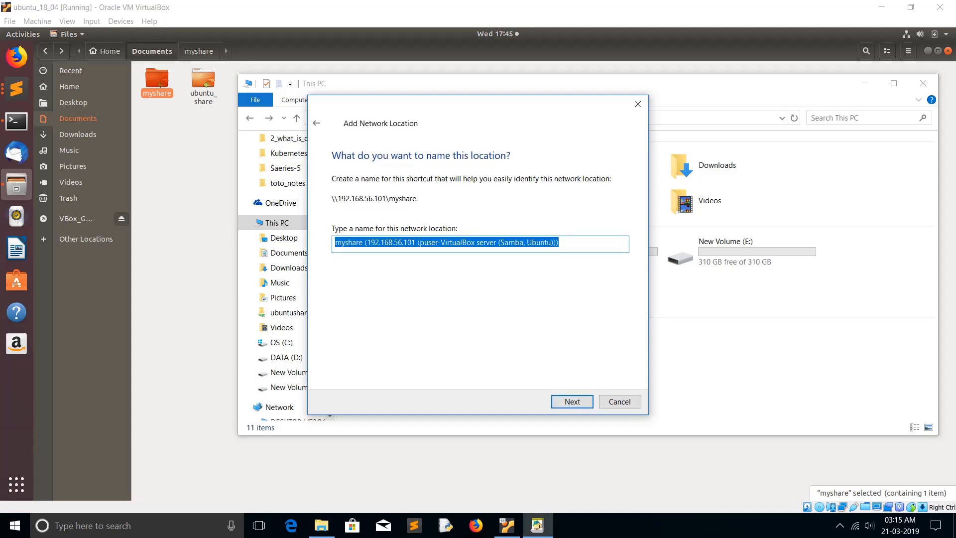
pyautogui.click(570, 401)
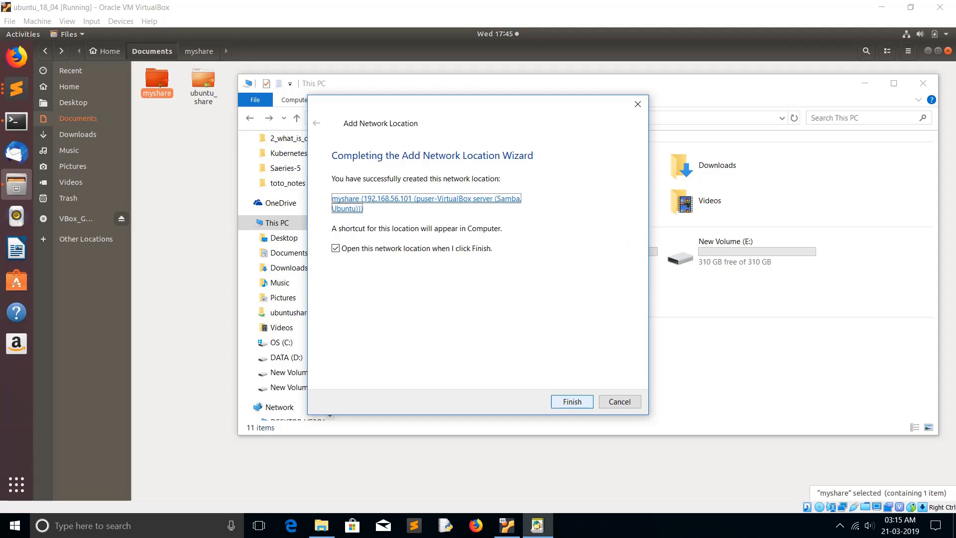
pyautogui.click(335, 248)
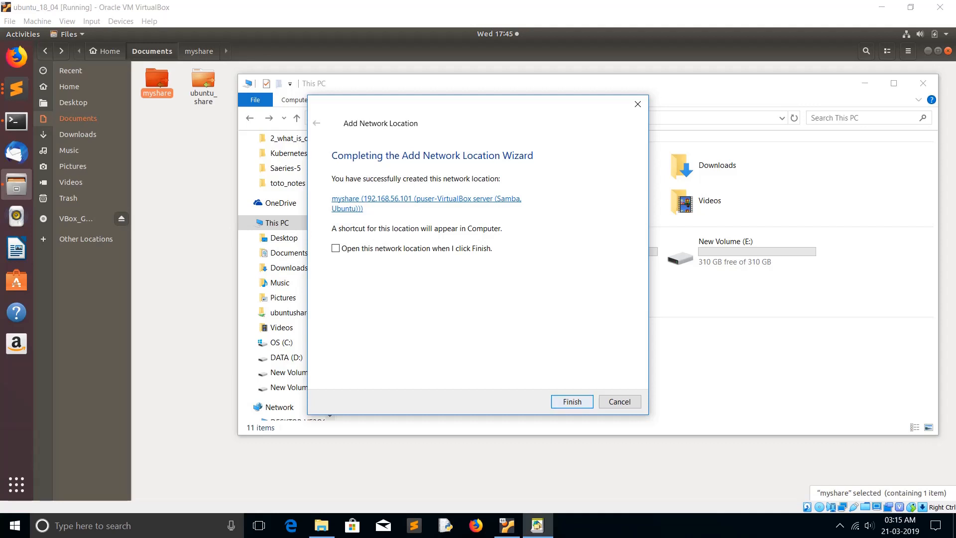
pyautogui.click(571, 402)
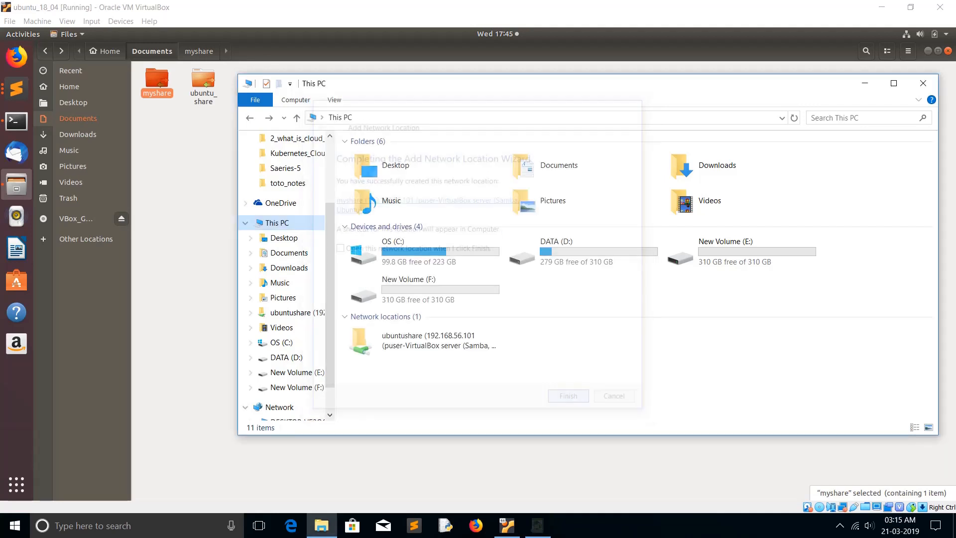
# Open the new myshare network location from This PC in File Explorer
pyautogui.click(566, 394)
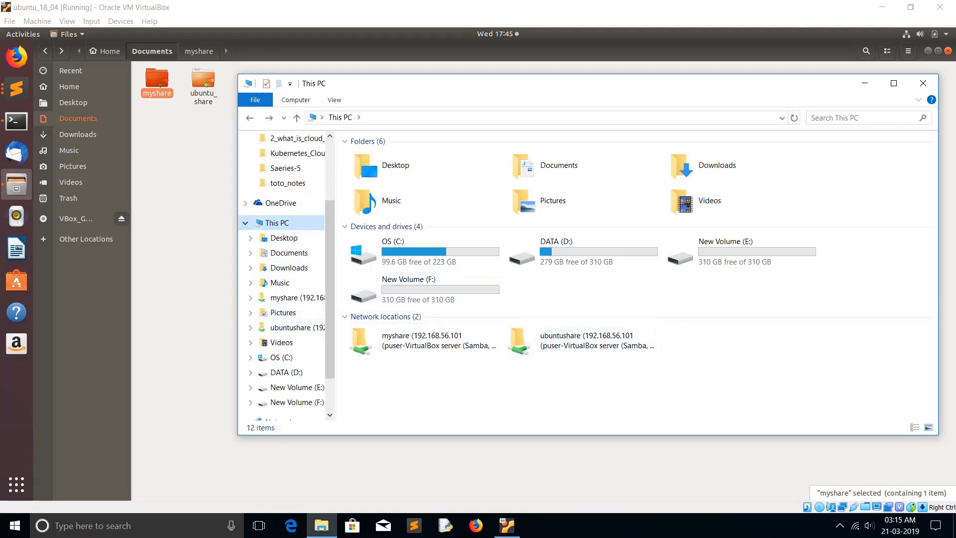
pyautogui.click(421, 339)
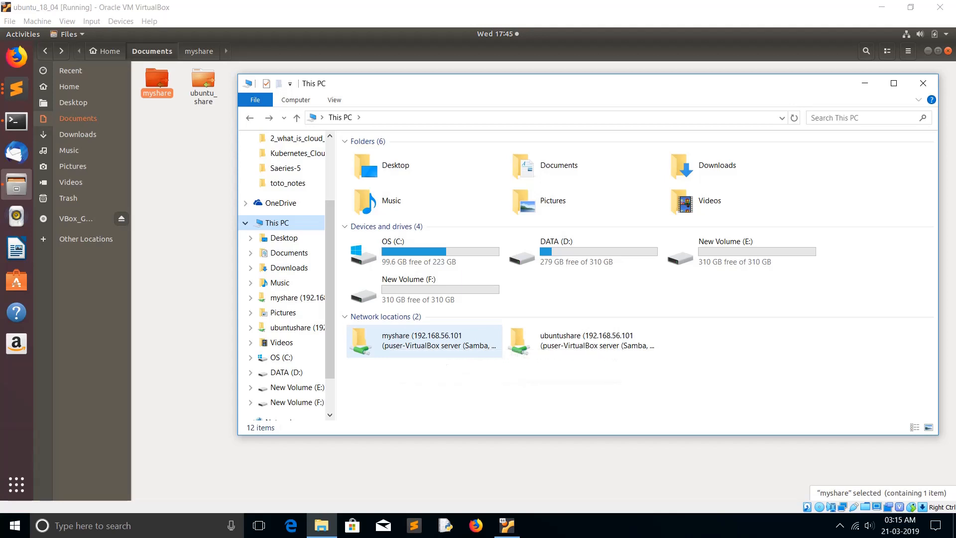
pyautogui.moveTo(424, 340)
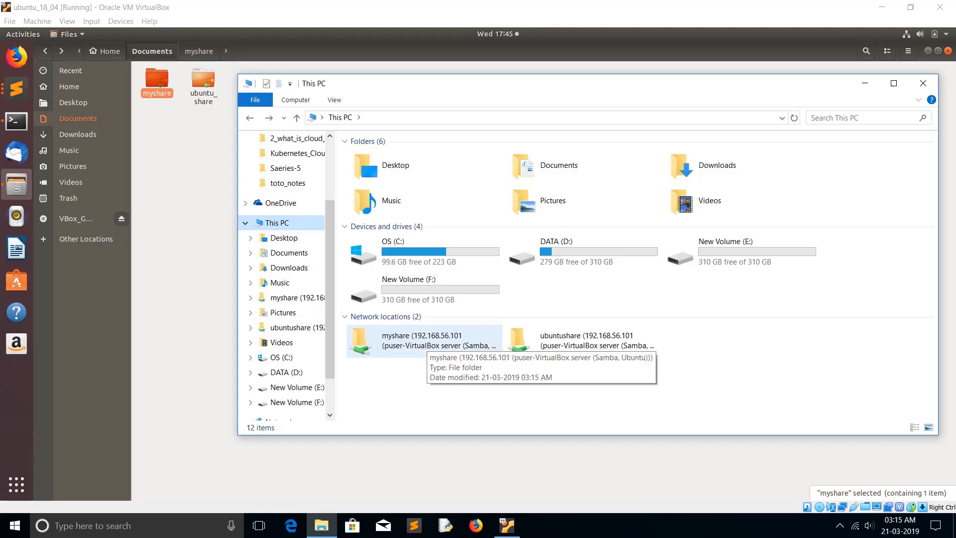
pyautogui.doubleClick(418, 340)
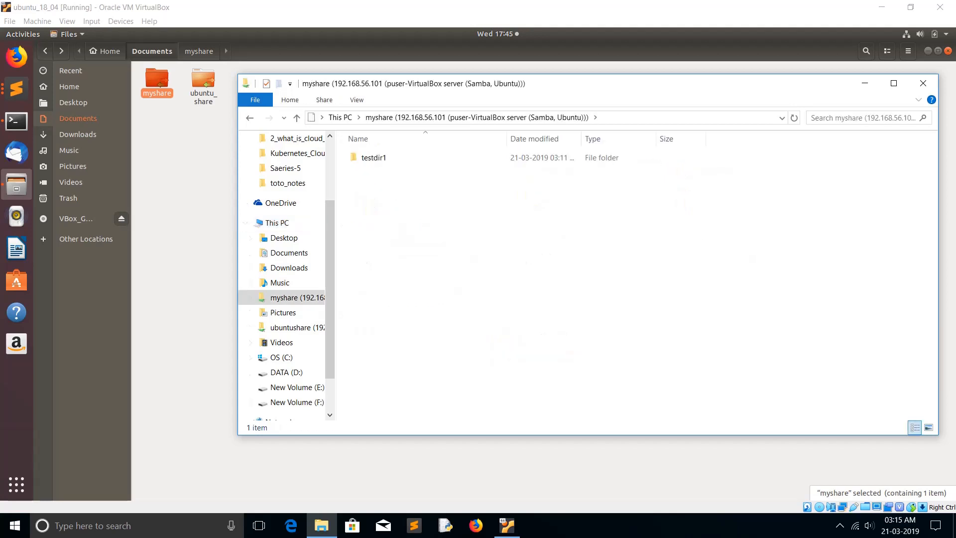
# Open the testdir1 folder, then return to the desktop's shared folder windows
pyautogui.click(373, 157)
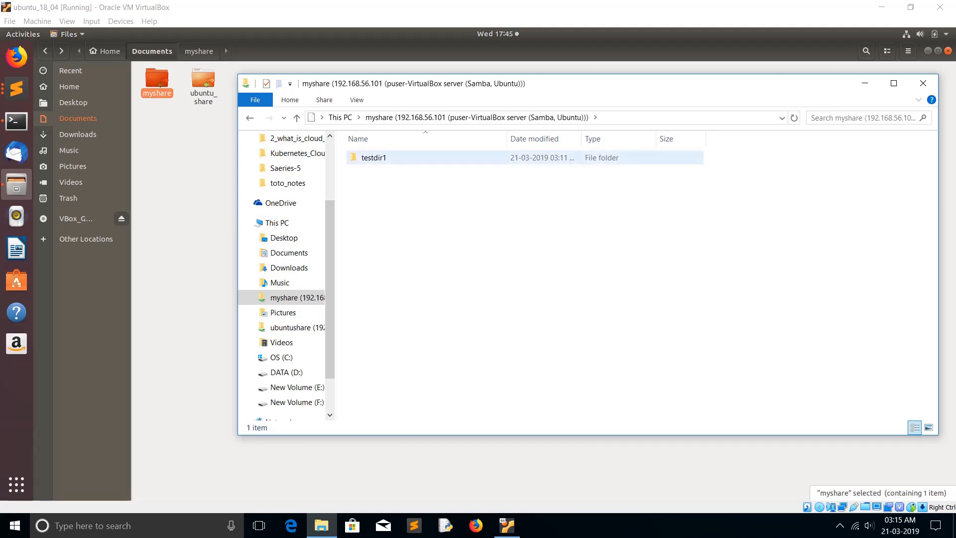
pyautogui.doubleClick(373, 158)
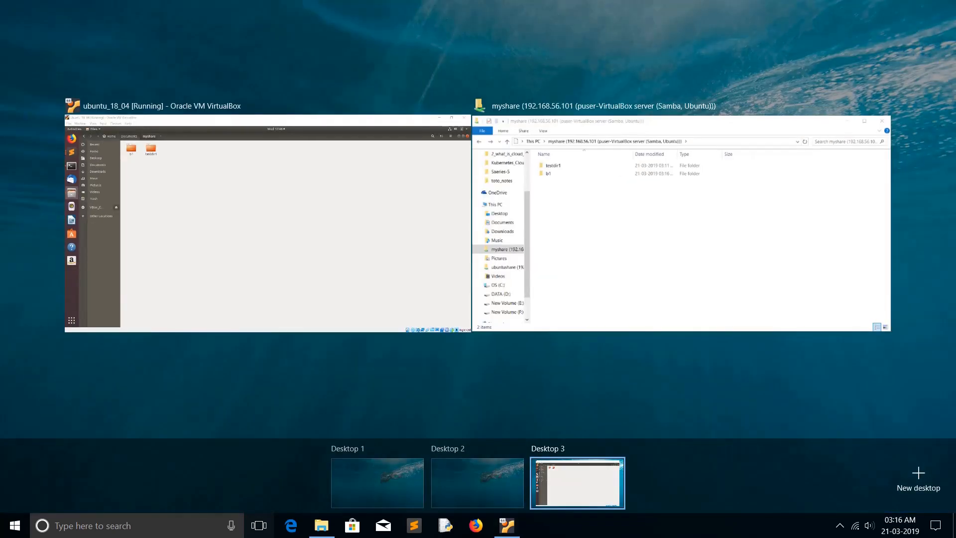
pyautogui.click(576, 483)
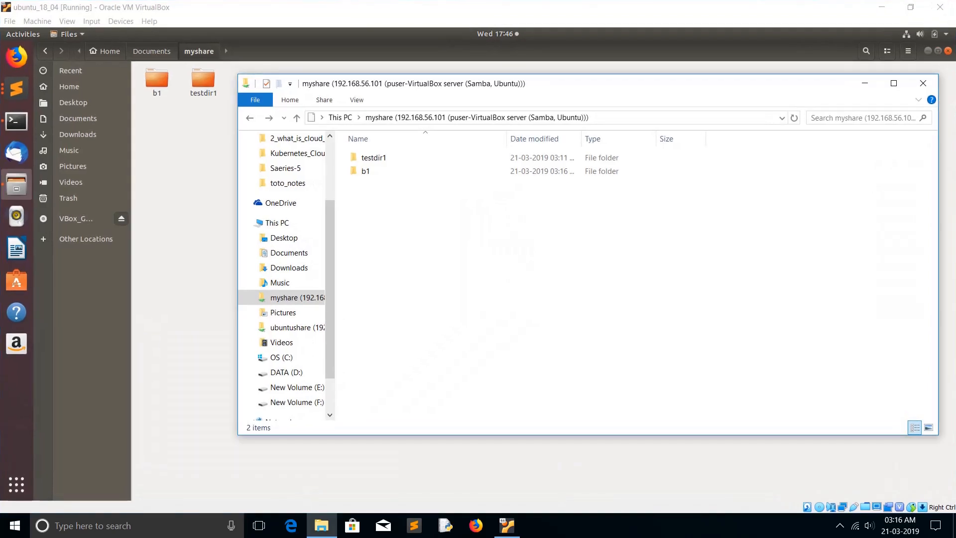